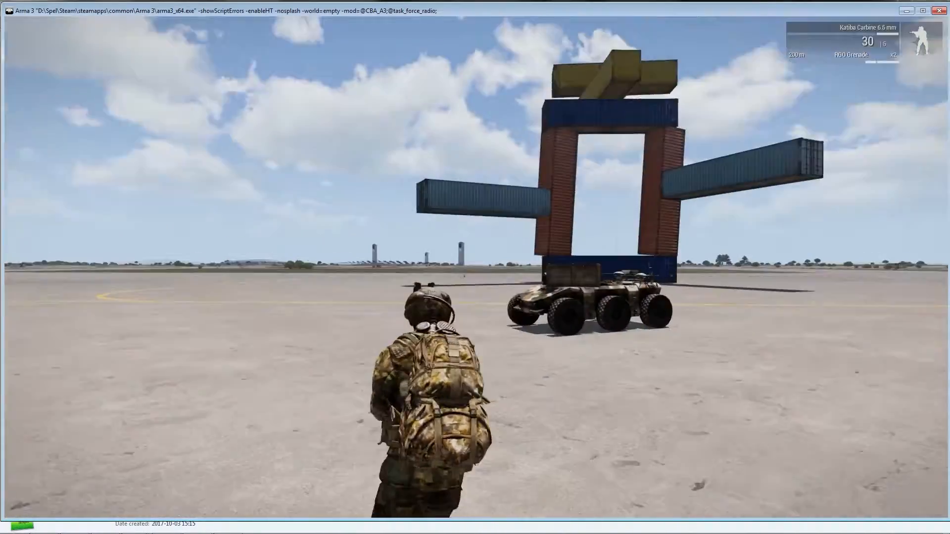
Pause the running preview after walking toward the container frame and six-wheeled vehicle.
{"action": "key", "text": "Escape"}
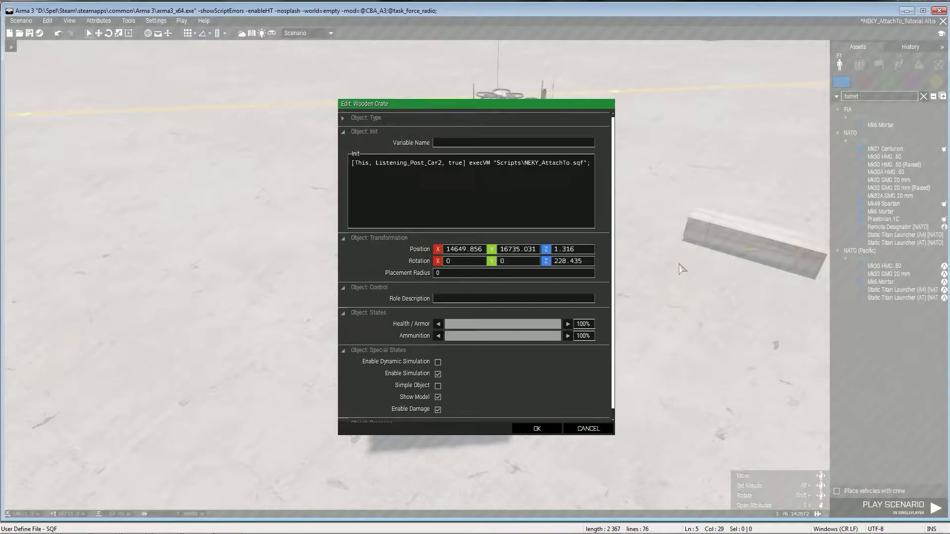
Close the crate's attributes and read the wooden box's NEKY_AttachTo init on Listening_Post_Car2.
{"action": "left_click", "coordinate": [536, 428]}
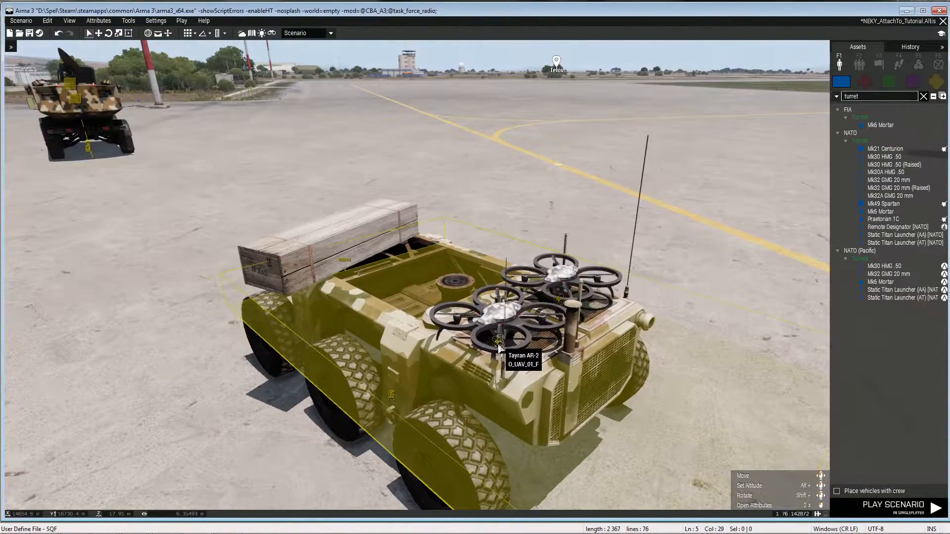
{"action": "mouse_move", "coordinate": [350, 250]}
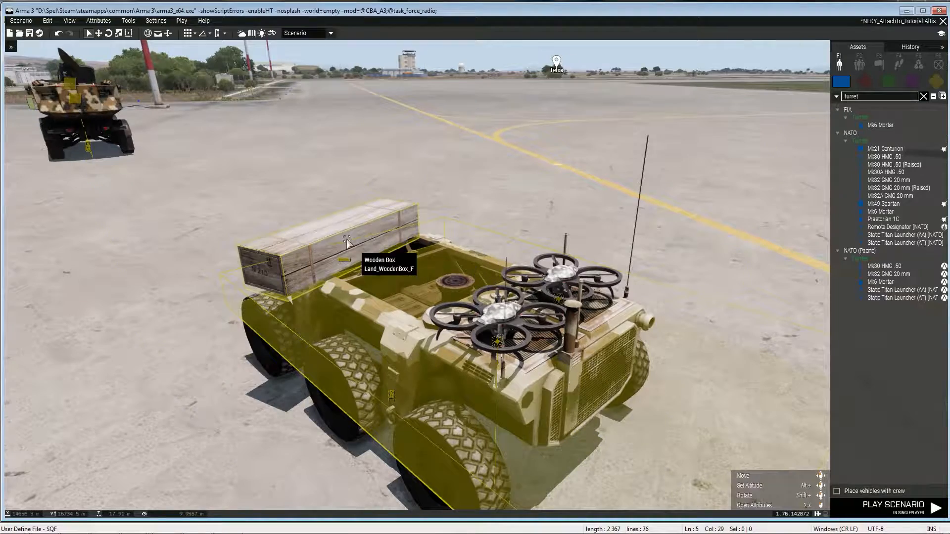
{"action": "double_click", "coordinate": [345, 240]}
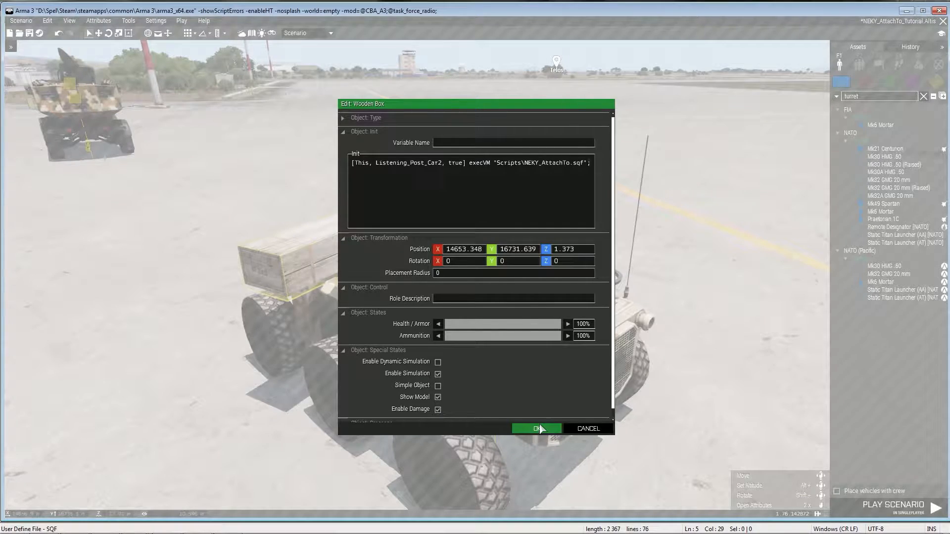
{"action": "left_click", "coordinate": [536, 428]}
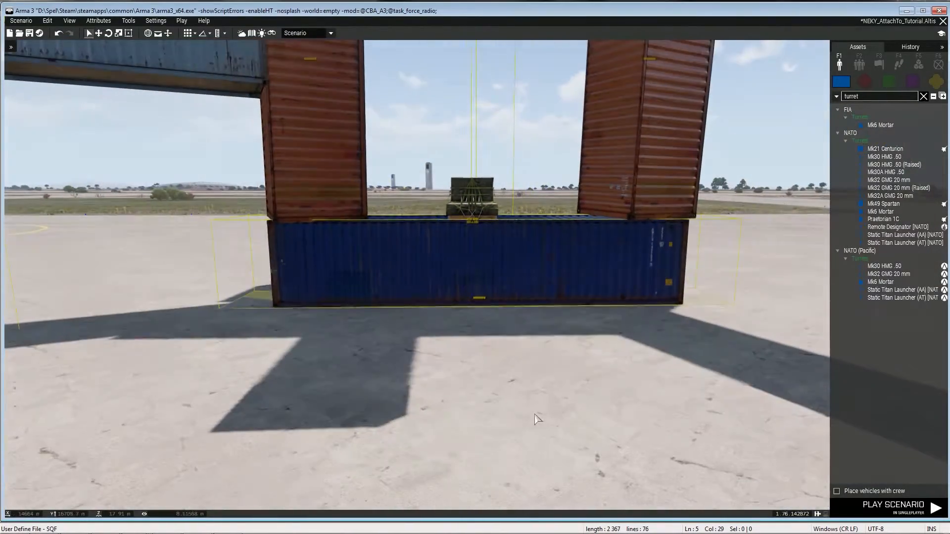
{"action": "double_click", "coordinate": [473, 260]}
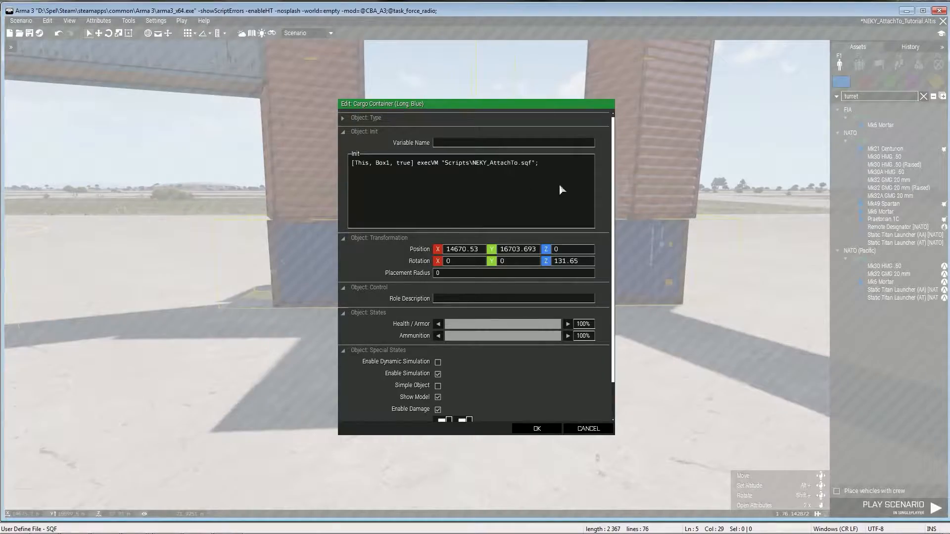
{"action": "left_click", "coordinate": [537, 429]}
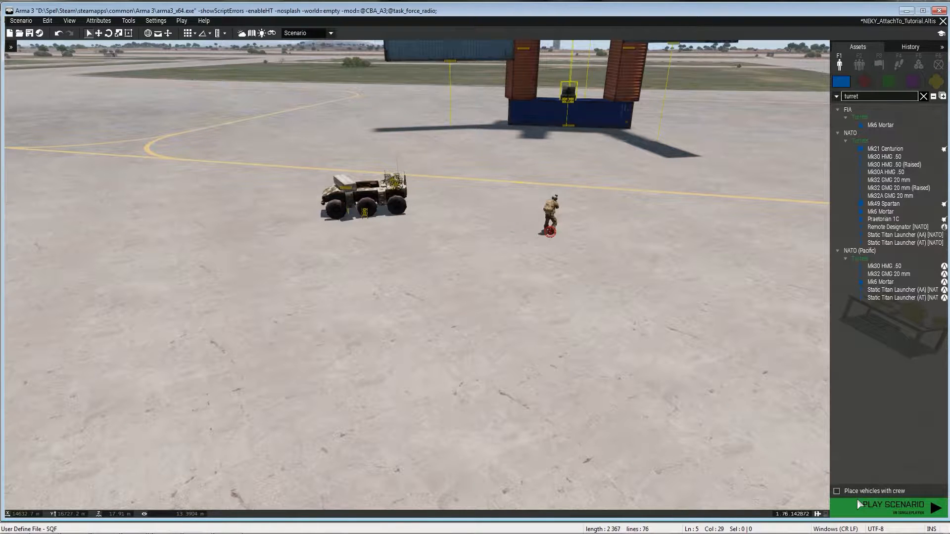
Test-play the scenario and detonate the placed explosive with the Touch off bomb action.
{"action": "left_click", "coordinate": [889, 507]}
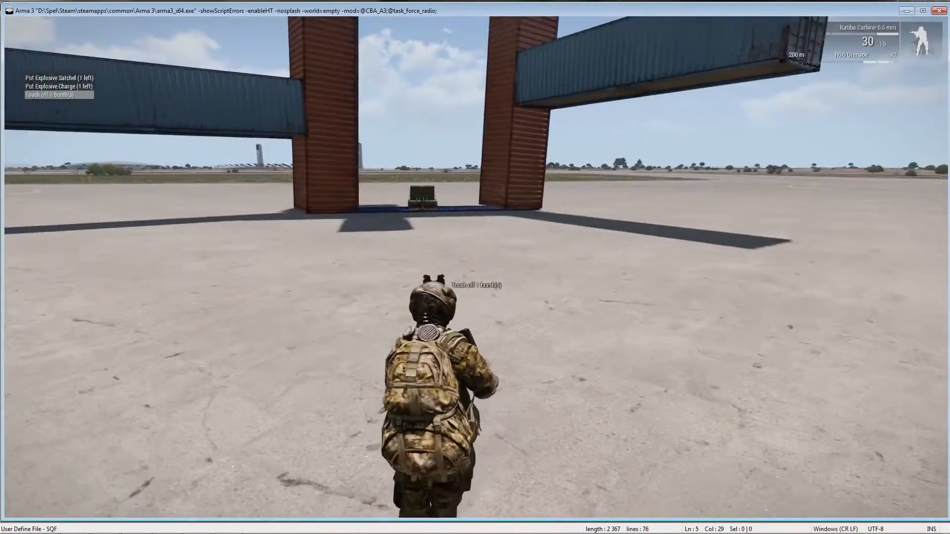
{"action": "left_click", "coordinate": [50, 98]}
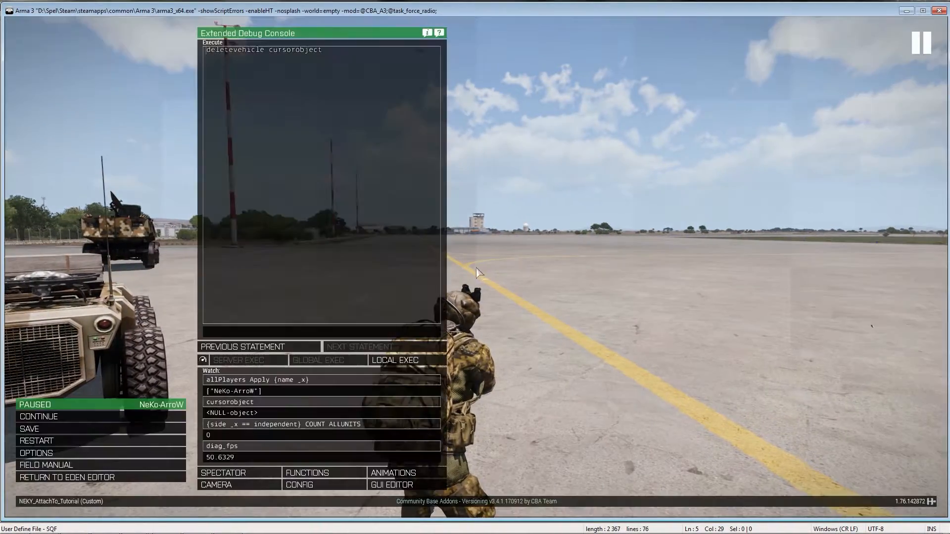
{"action": "mouse_move", "coordinate": [64, 478]}
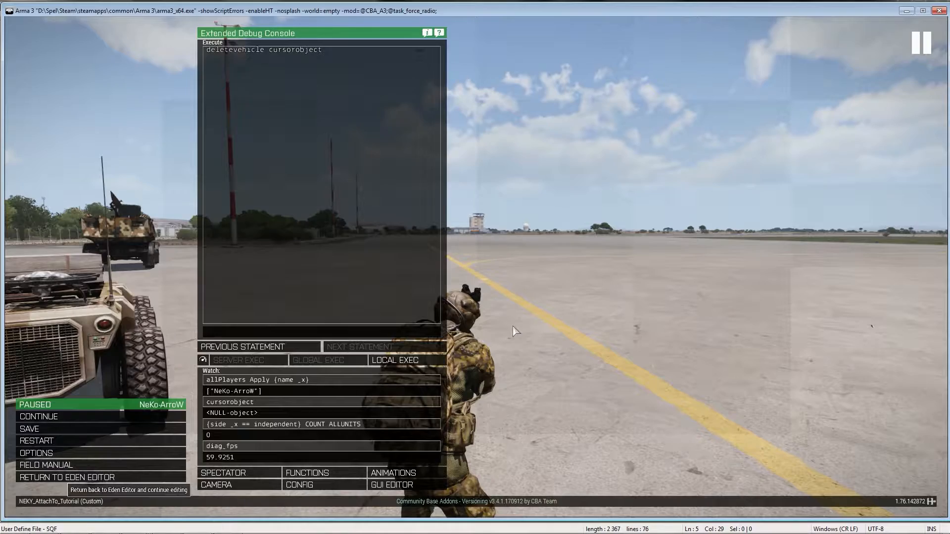
Return to Eden and edit the attach target in the yellow container's NEKY_AttachTo init line.
{"action": "left_click", "coordinate": [65, 477]}
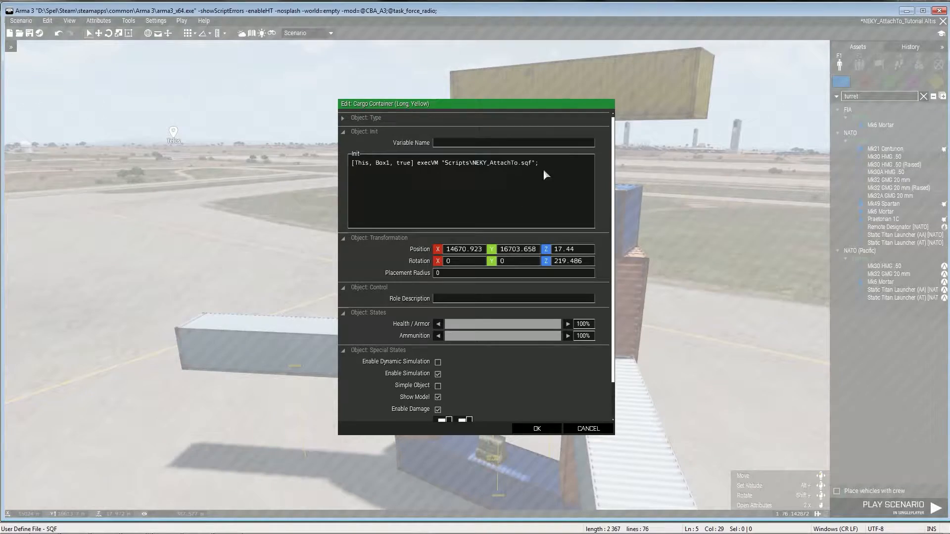
{"action": "left_click", "coordinate": [537, 429]}
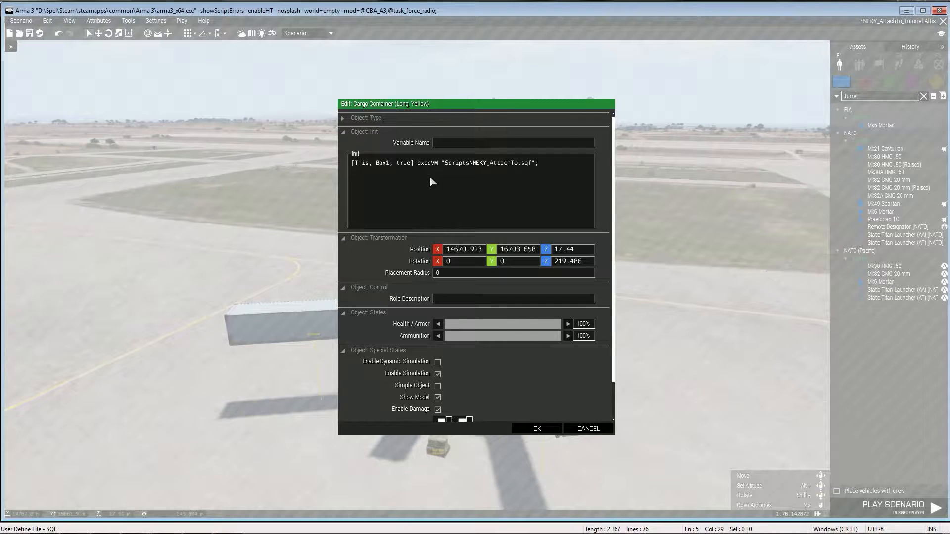
{"action": "double_click", "coordinate": [382, 163]}
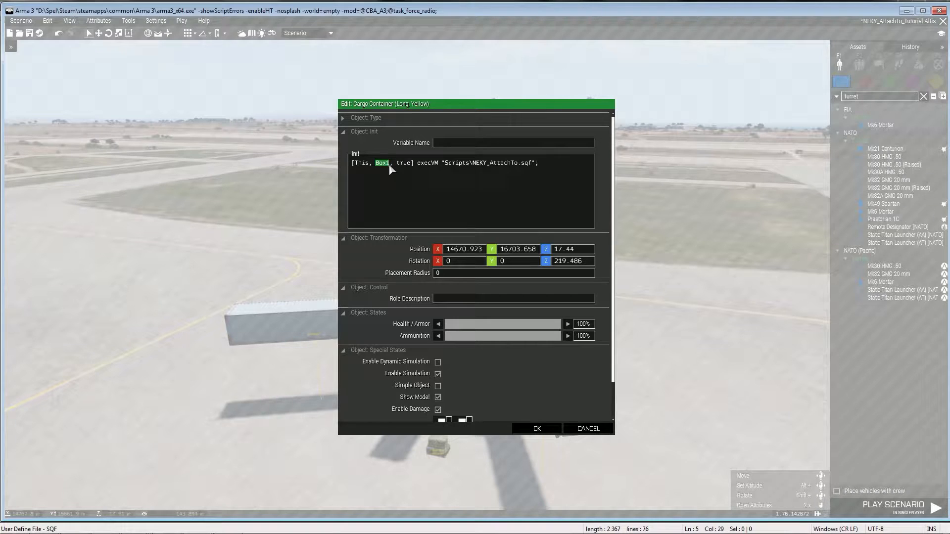
{"action": "type", "text": "contain"}
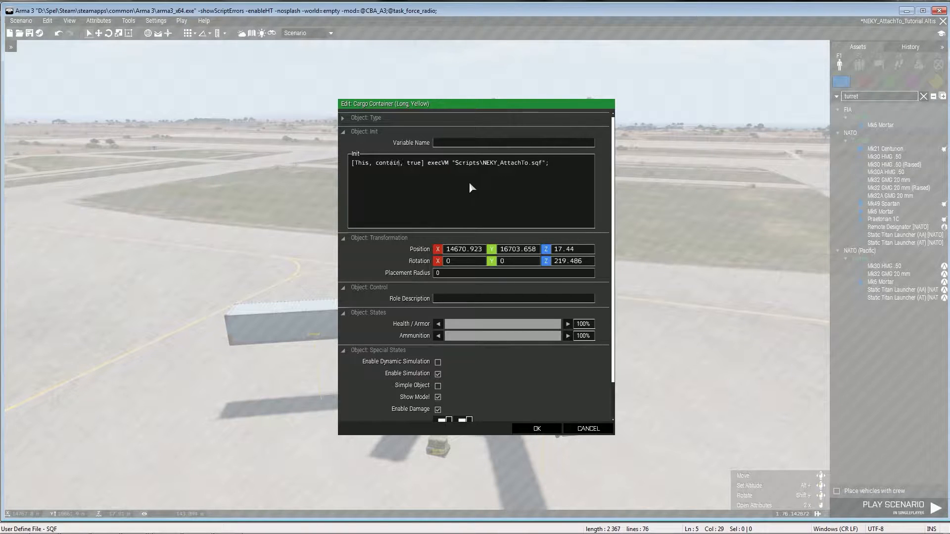
{"action": "left_click", "coordinate": [537, 429]}
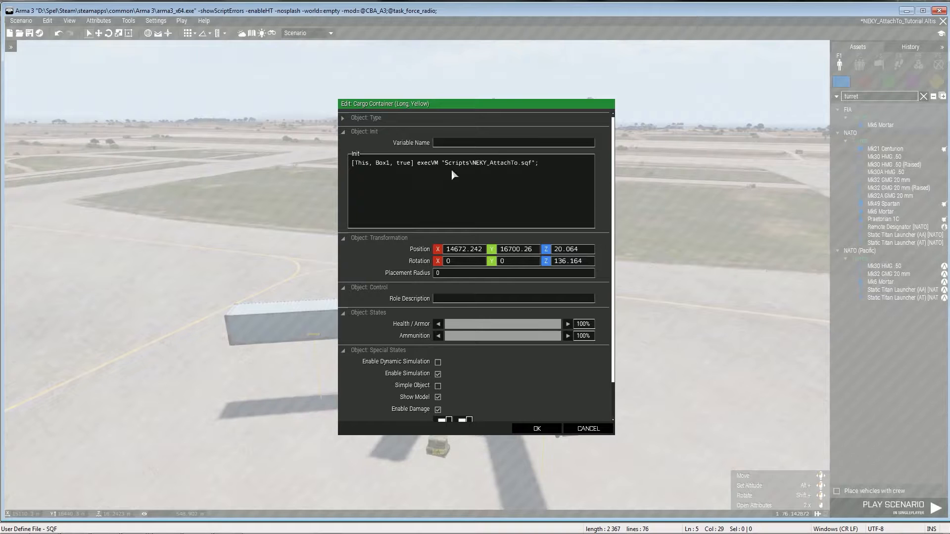
{"action": "left_click", "coordinate": [537, 429]}
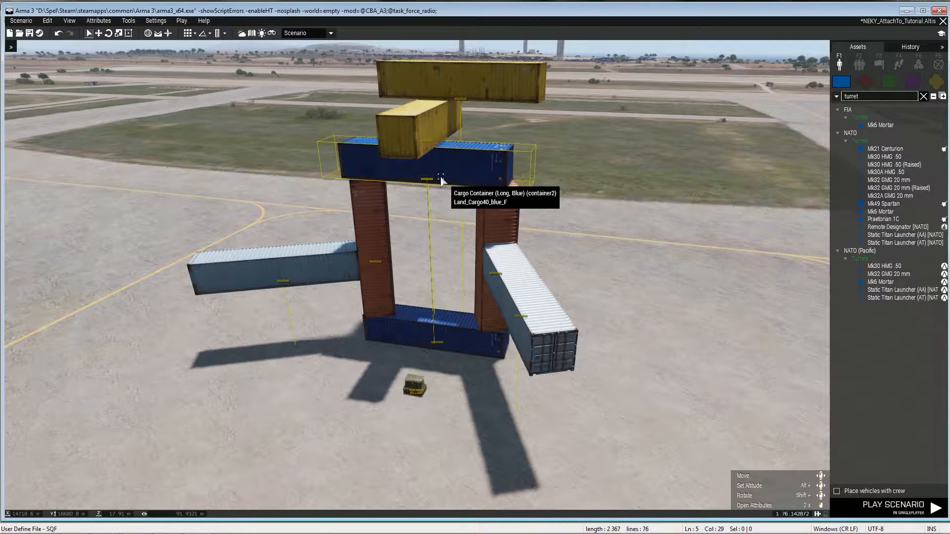
{"action": "mouse_move", "coordinate": [827, 389]}
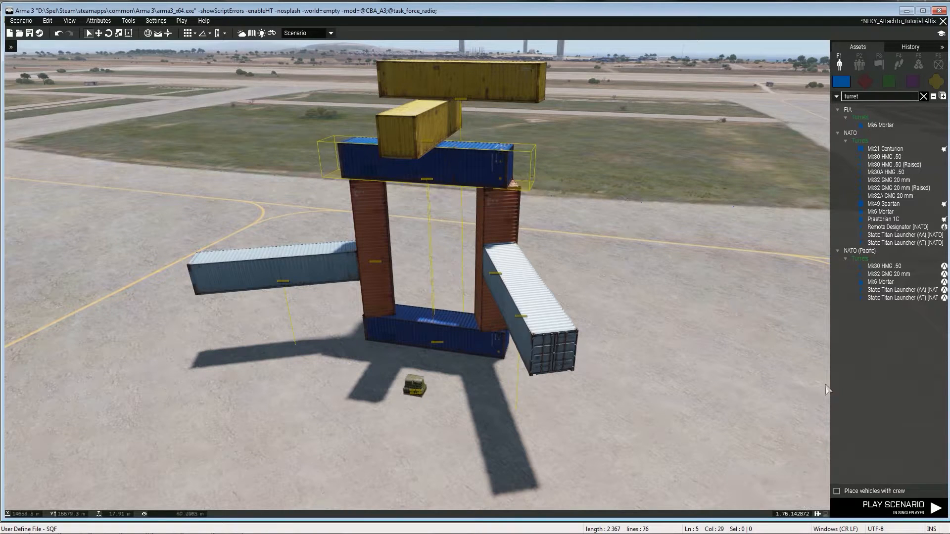
Launch the scenario again for another test run.
{"action": "left_click", "coordinate": [892, 508]}
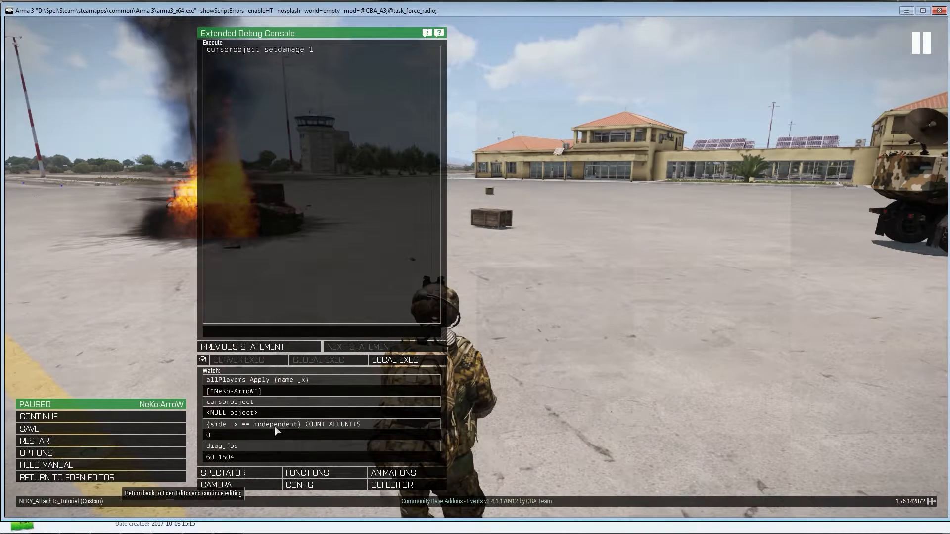
Return to Eden and search the assets for 'mis' to find the Missile Trolley.
{"action": "left_click", "coordinate": [66, 477]}
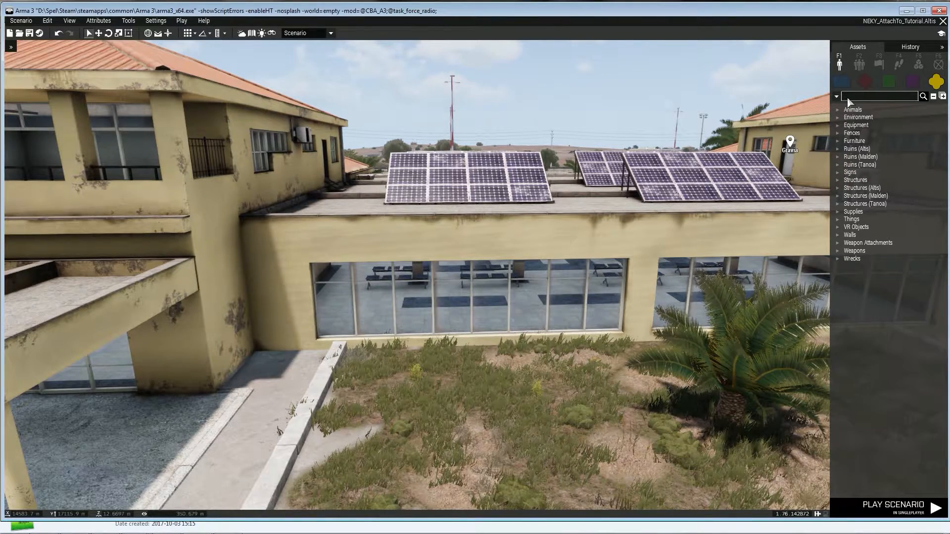
{"action": "type", "text": "missile"}
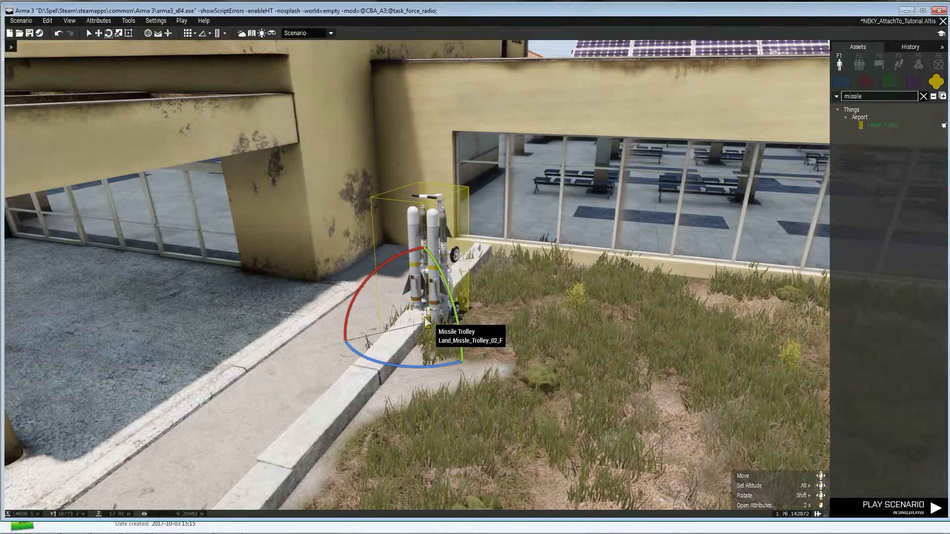
Tilt the missile trolley against the wall and start a test run.
{"action": "left_click", "coordinate": [159, 33]}
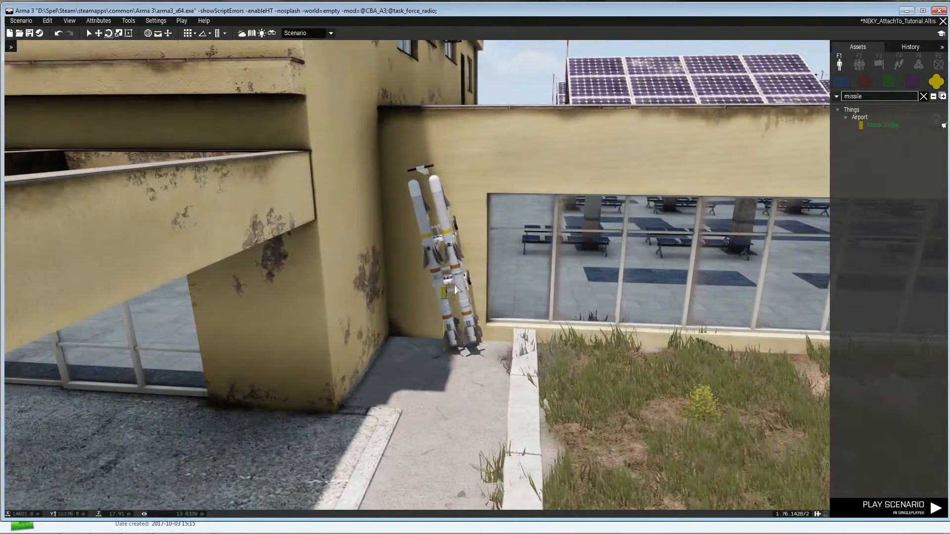
{"action": "left_click", "coordinate": [447, 289]}
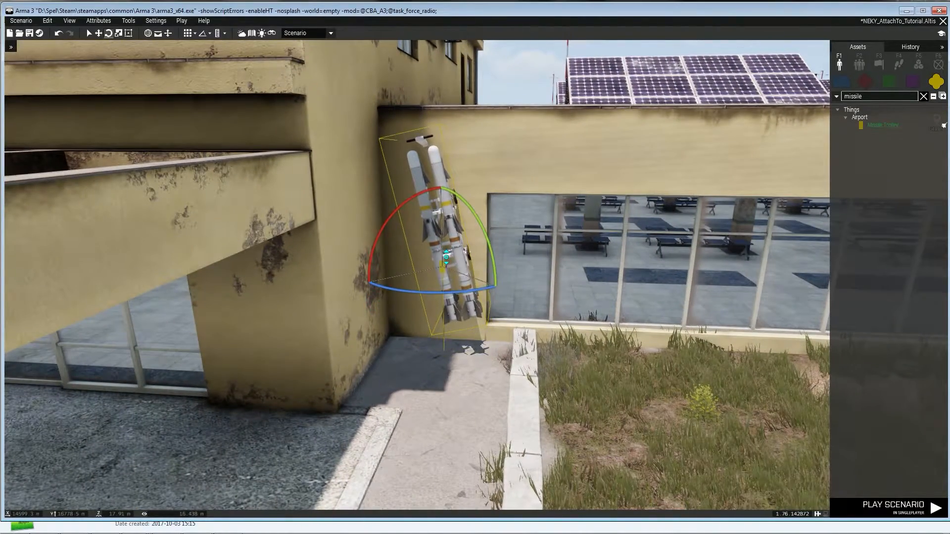
{"action": "left_click", "coordinate": [904, 509]}
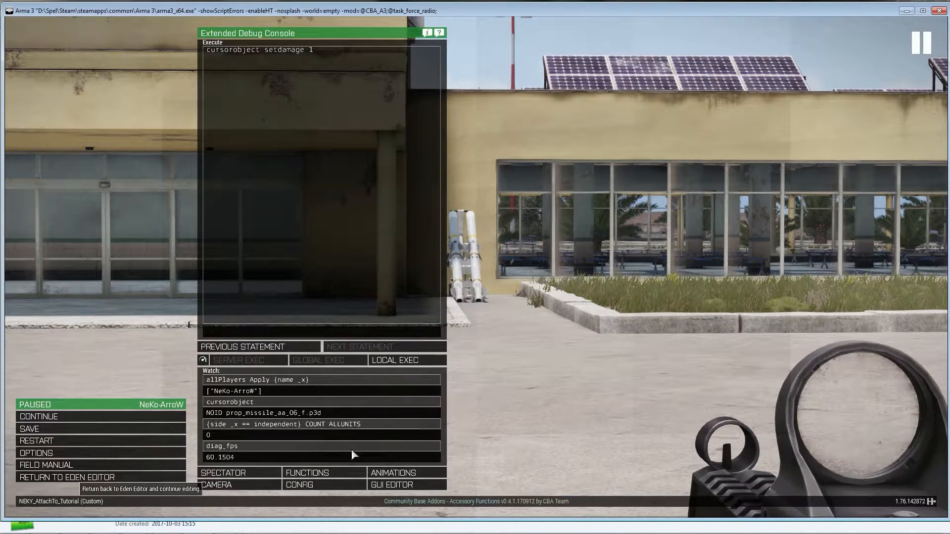
Back in Eden, review and close the missile trolley's attributes.
{"action": "left_click", "coordinate": [61, 477]}
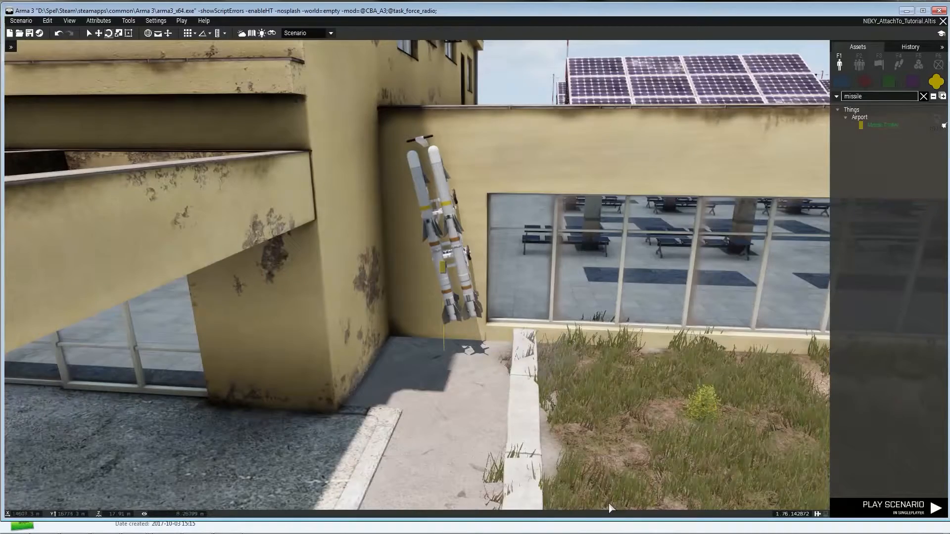
{"action": "double_click", "coordinate": [442, 239]}
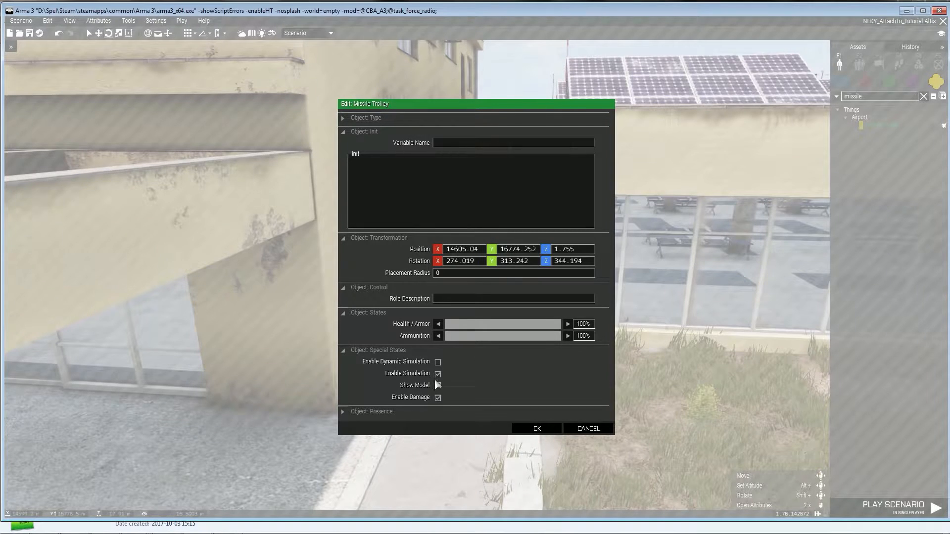
{"action": "left_click", "coordinate": [537, 428]}
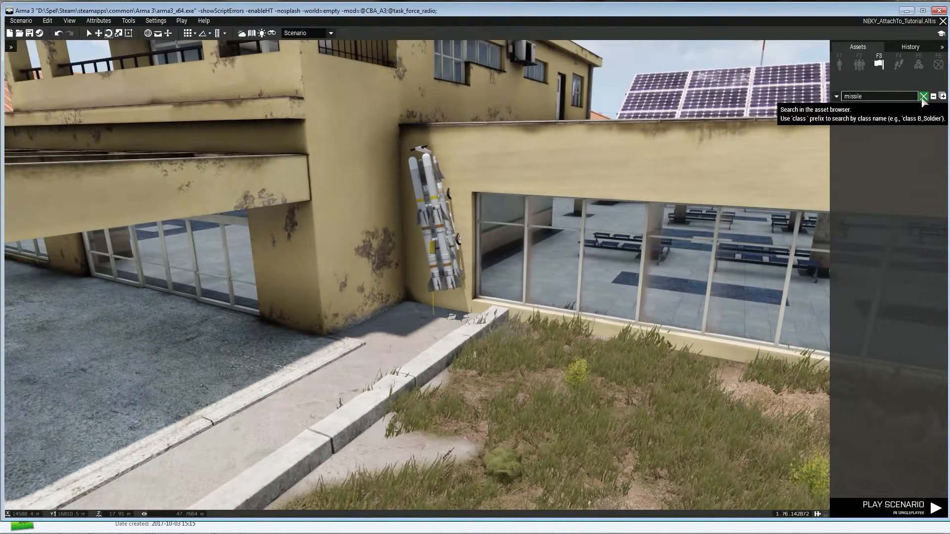
Place Helipad (Invisible) in the grass bed and review the helipad and trolley attributes.
{"action": "left_click", "coordinate": [924, 96]}
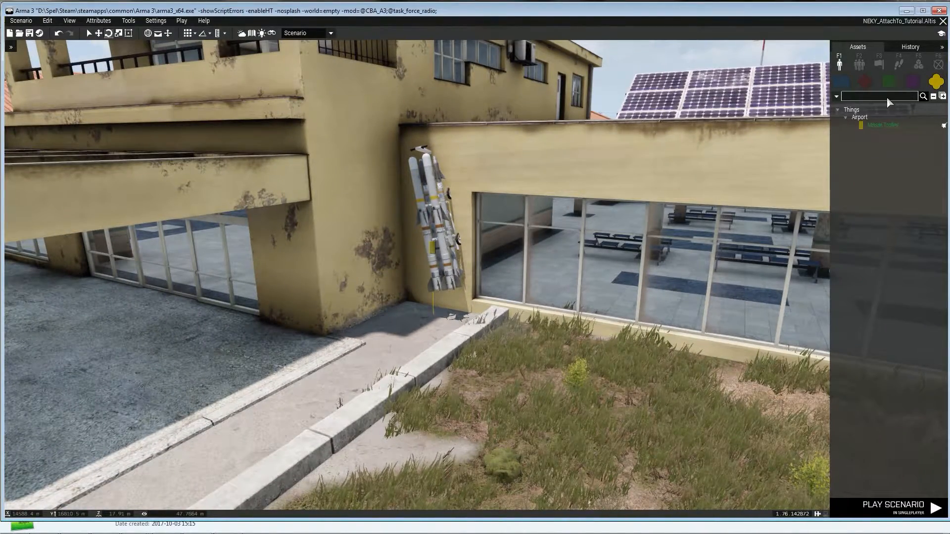
{"action": "type", "text": "invisible"}
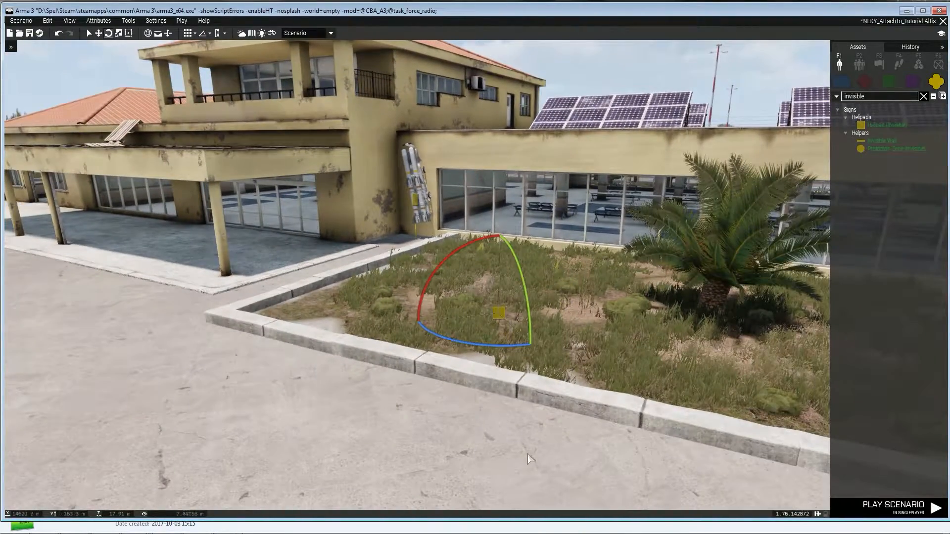
{"action": "double_click", "coordinate": [499, 314]}
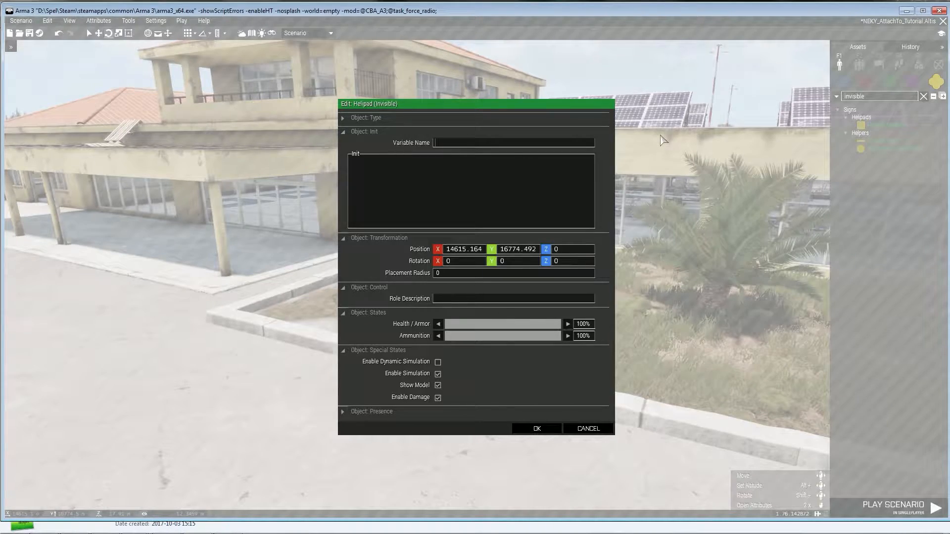
{"action": "left_click", "coordinate": [537, 429]}
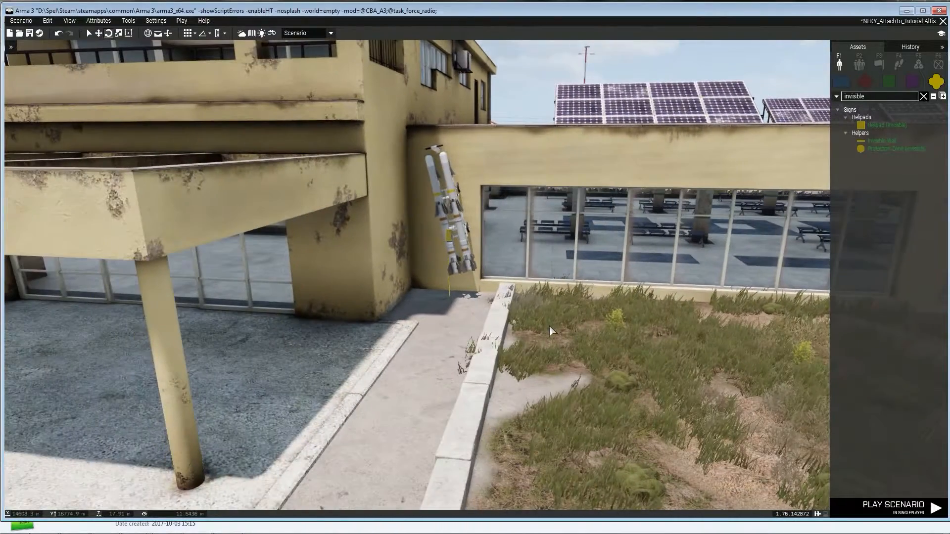
{"action": "double_click", "coordinate": [441, 220]}
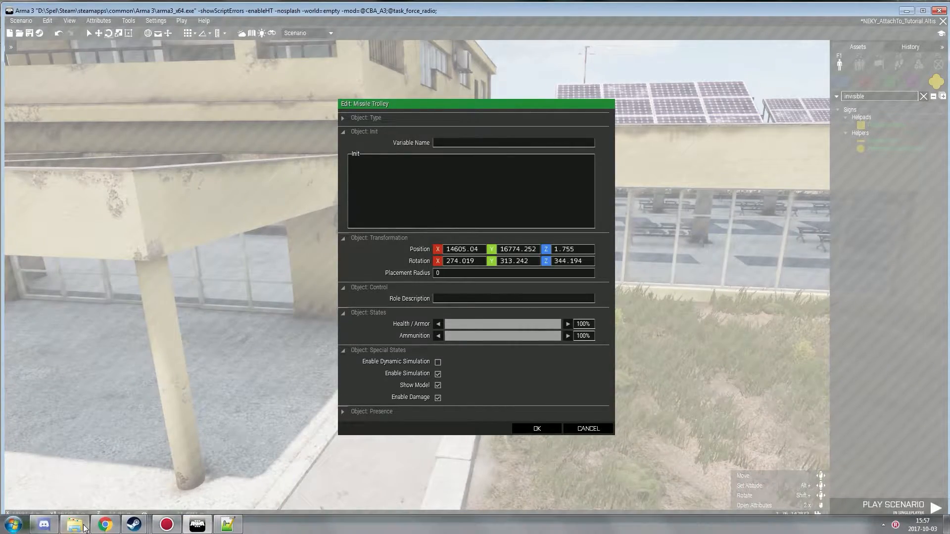
{"action": "left_click", "coordinate": [77, 525]}
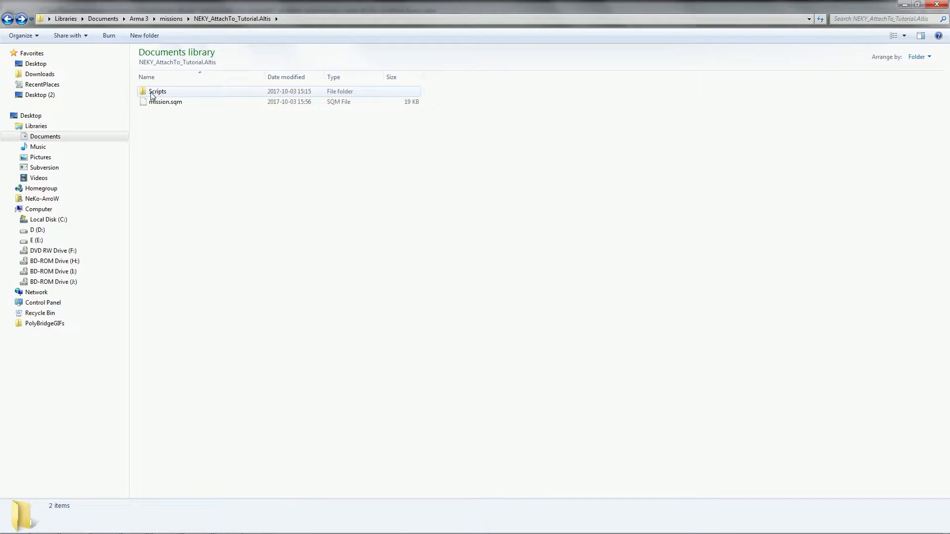
Enter the Scripts folder and open NEKY_AttachTo.sqf in Notepad++.
{"action": "double_click", "coordinate": [157, 92]}
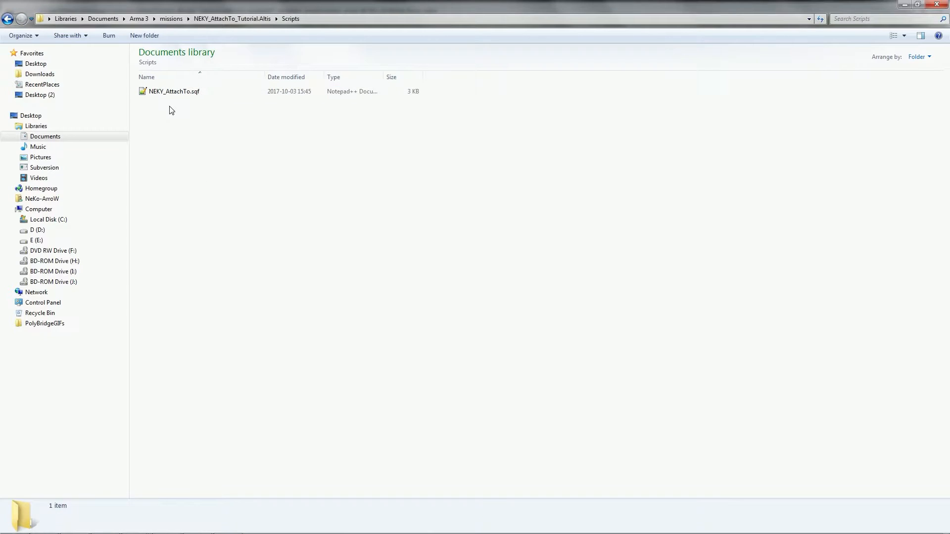
{"action": "left_click", "coordinate": [173, 92]}
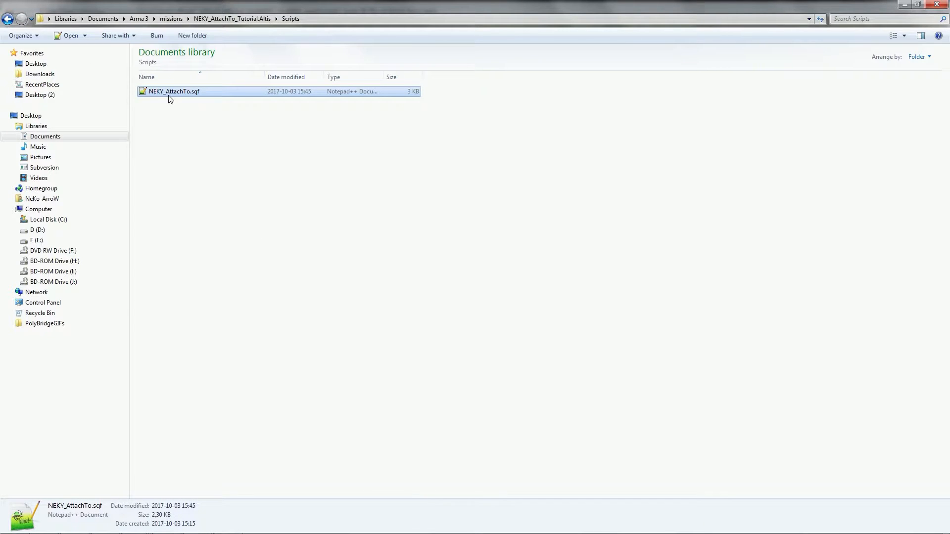
{"action": "double_click", "coordinate": [173, 91]}
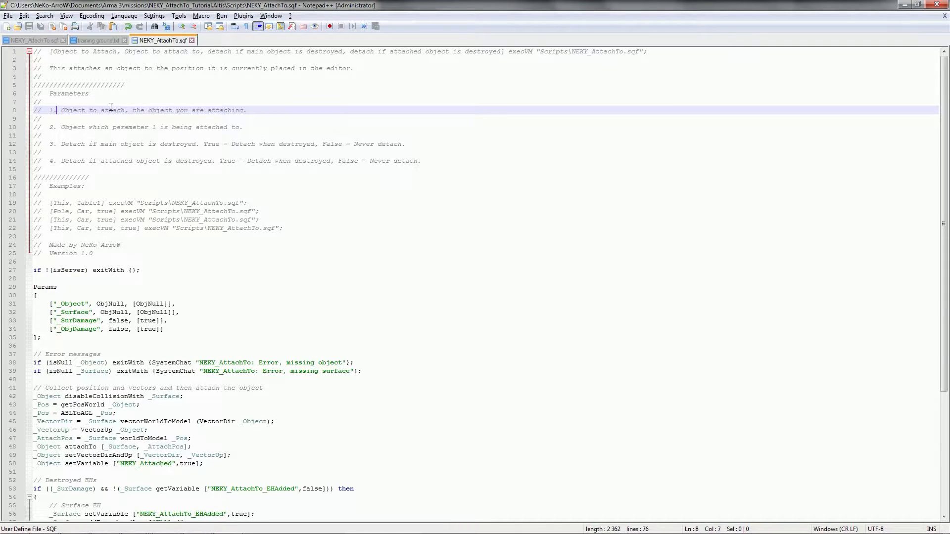
{"action": "mouse_move", "coordinate": [65, 119]}
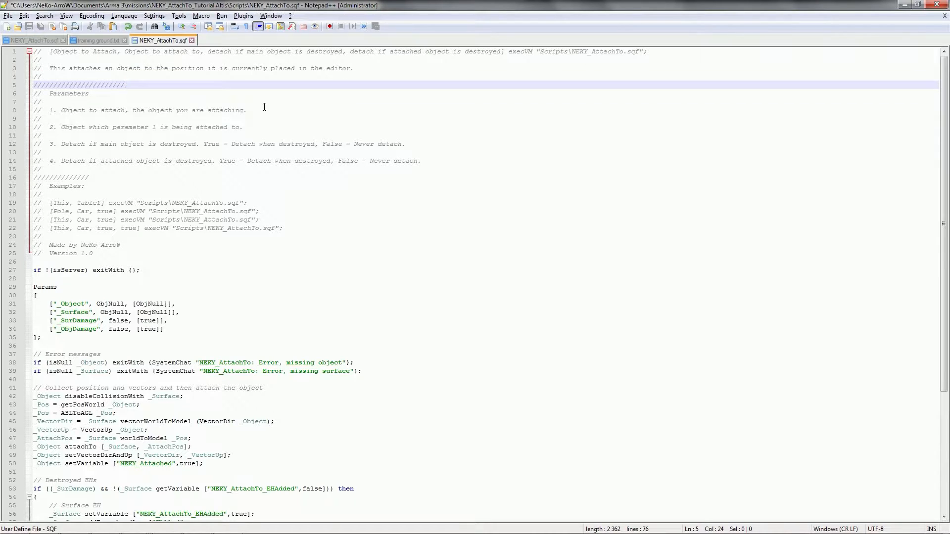
Type the call [This, attach1, false, false] execVM on line 5.
{"action": "type", "text": "["}
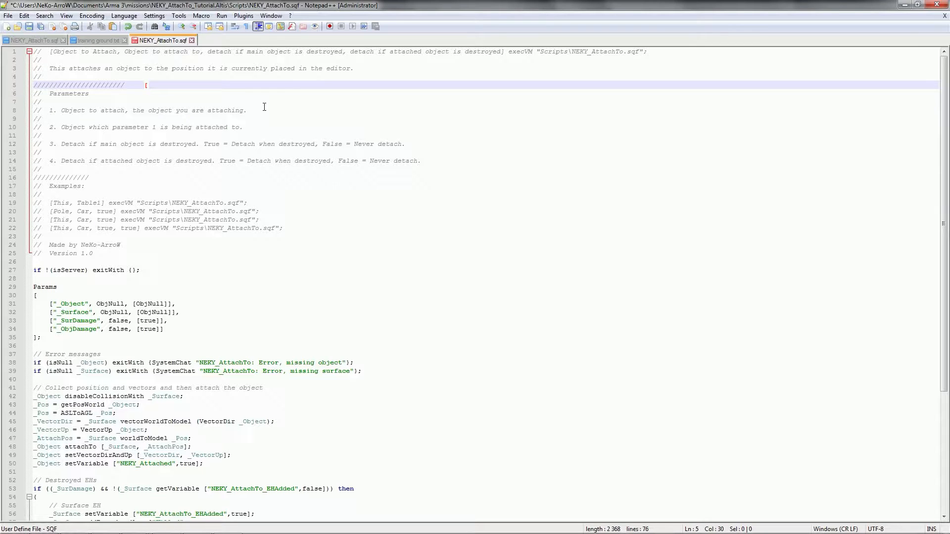
{"action": "type", "text": "This"}
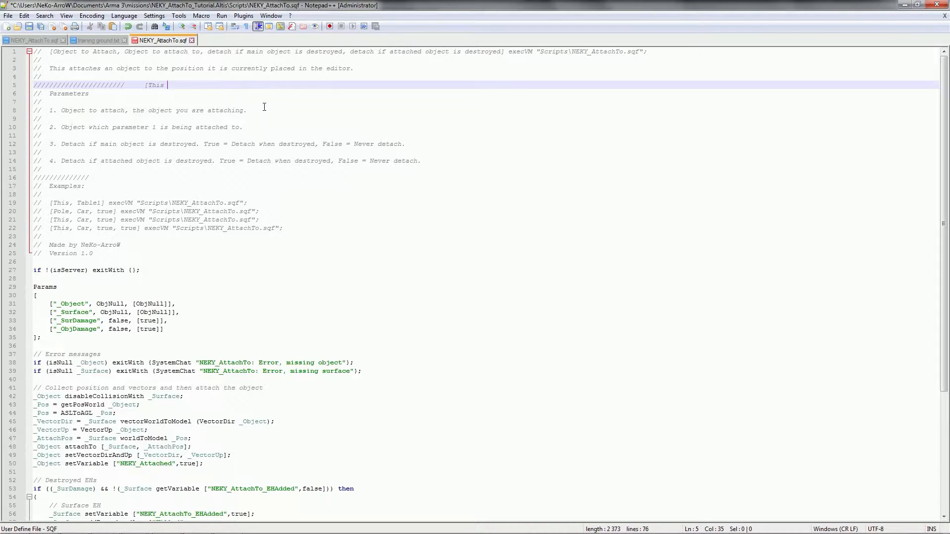
{"action": "type", "text": ","}
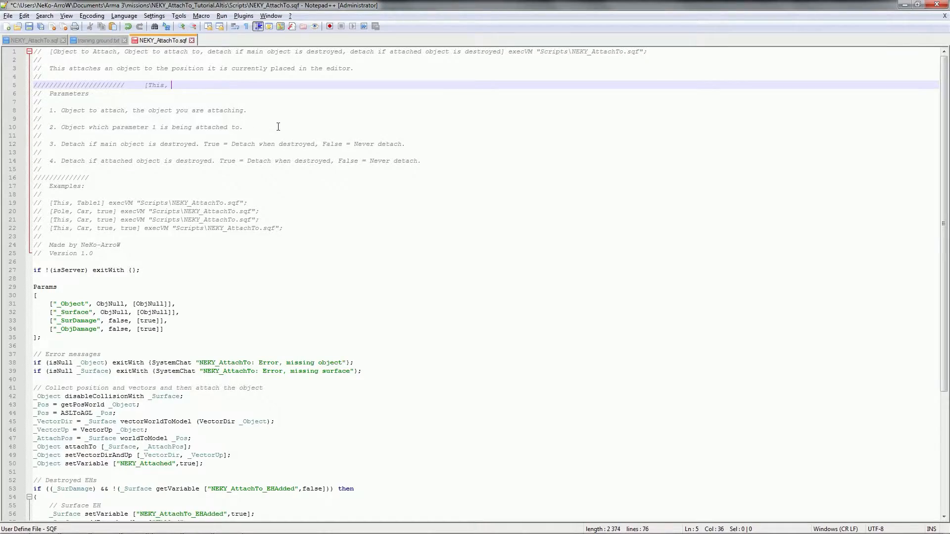
{"action": "type", "text": "attach1"}
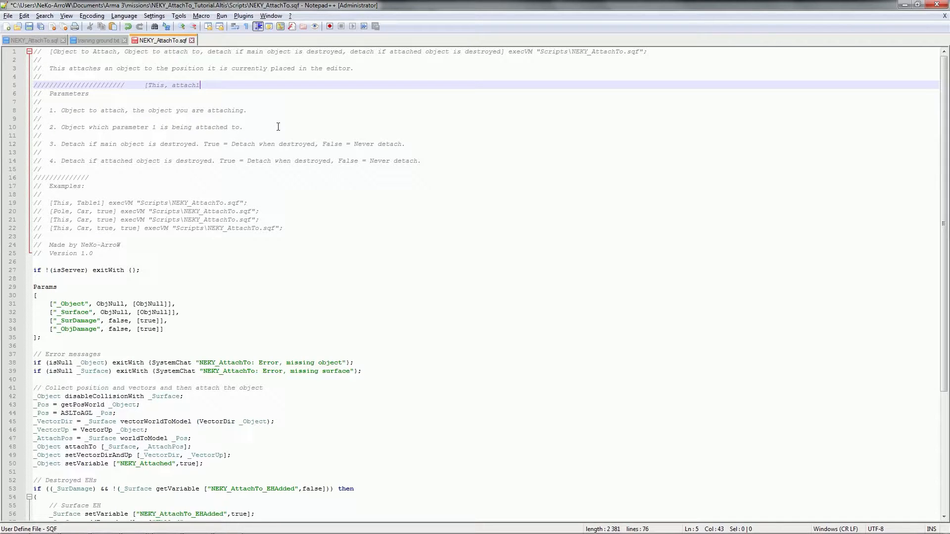
{"action": "type", "text": ","}
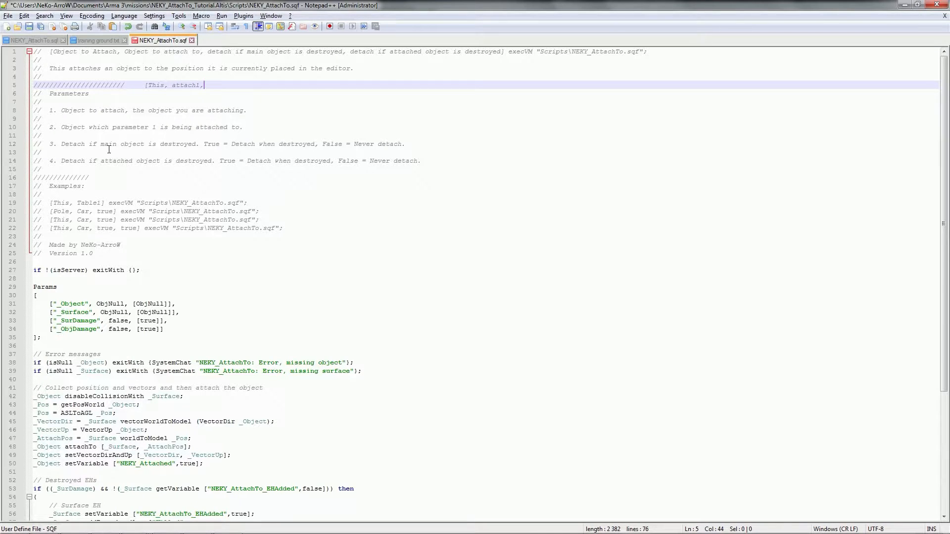
{"action": "mouse_move", "coordinate": [337, 144]}
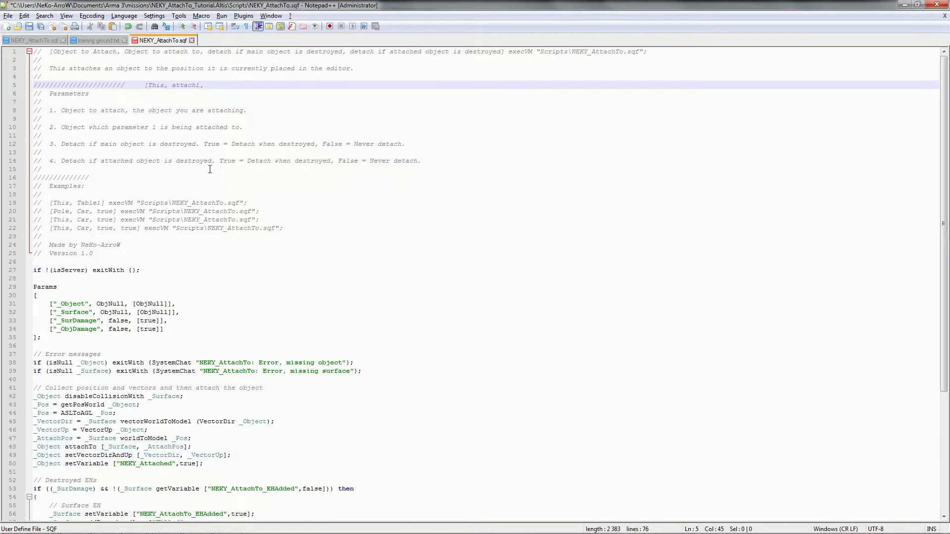
{"action": "mouse_move", "coordinate": [260, 168]}
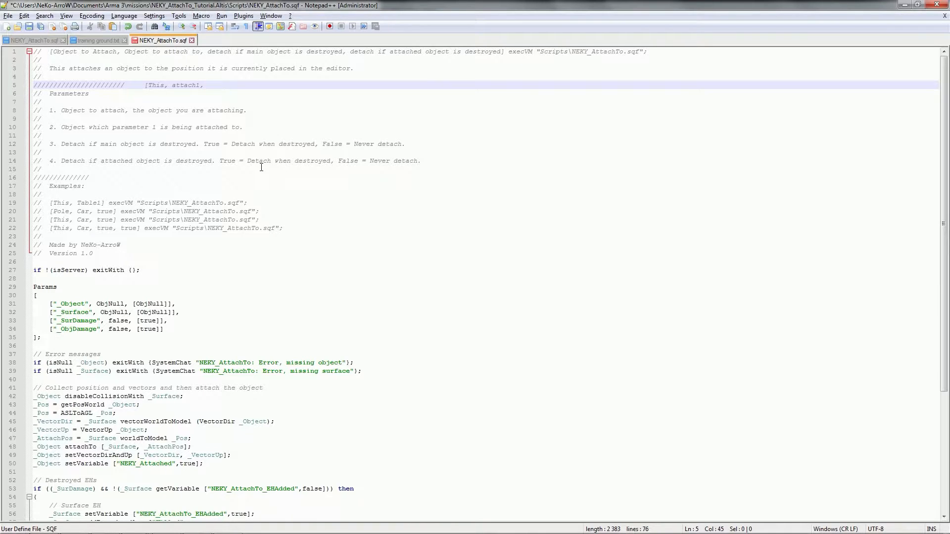
{"action": "type", "text": ", false, false"}
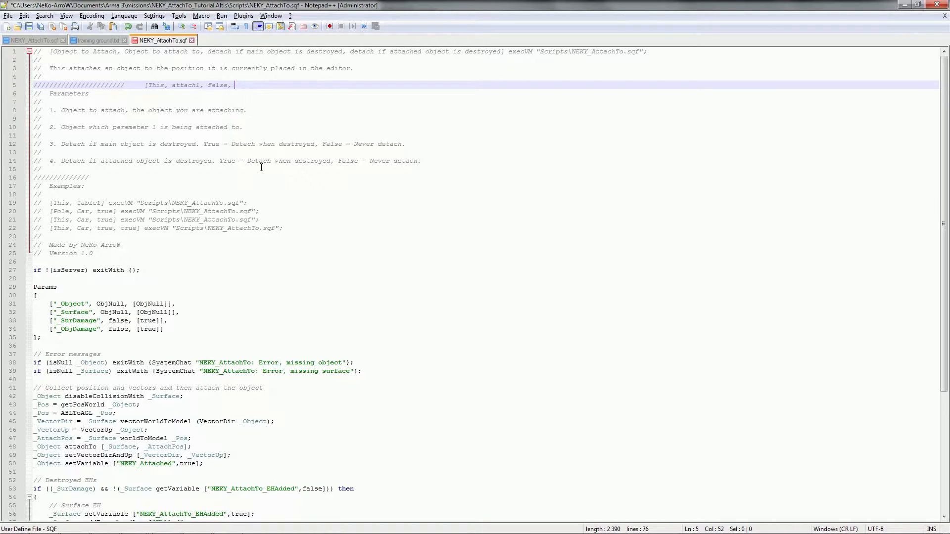
Copy the composed init line and remove the typed text from the comment line.
{"action": "left_click", "coordinate": [225, 144]}
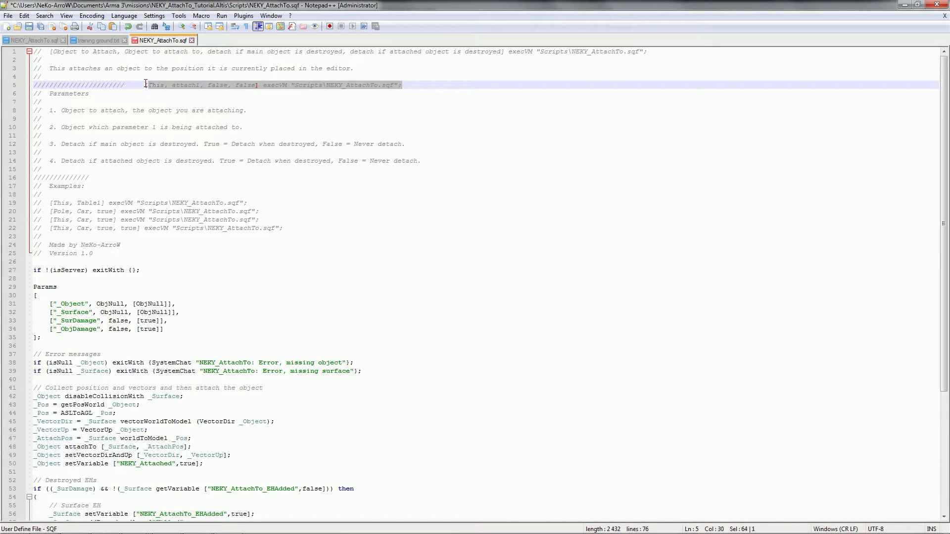
{"action": "left_click", "coordinate": [147, 128]}
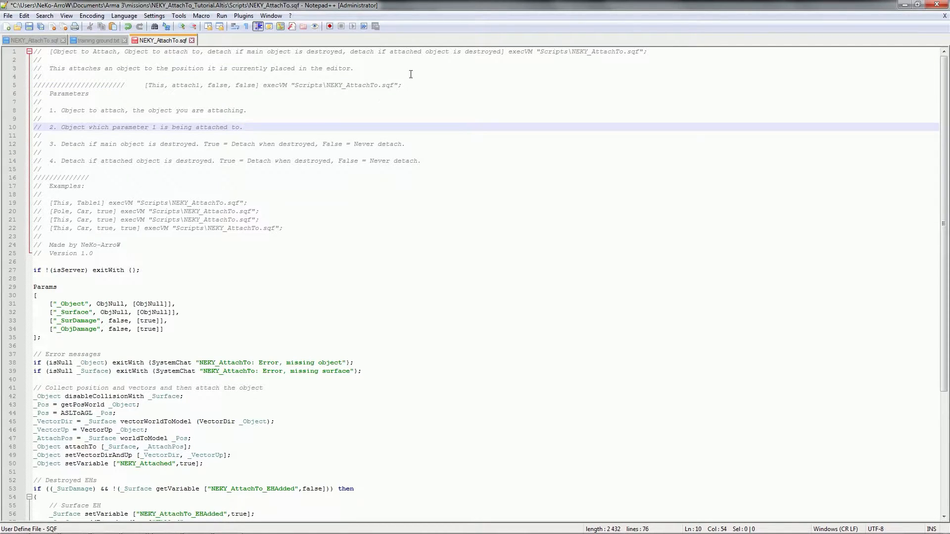
{"action": "left_click", "coordinate": [90, 93]}
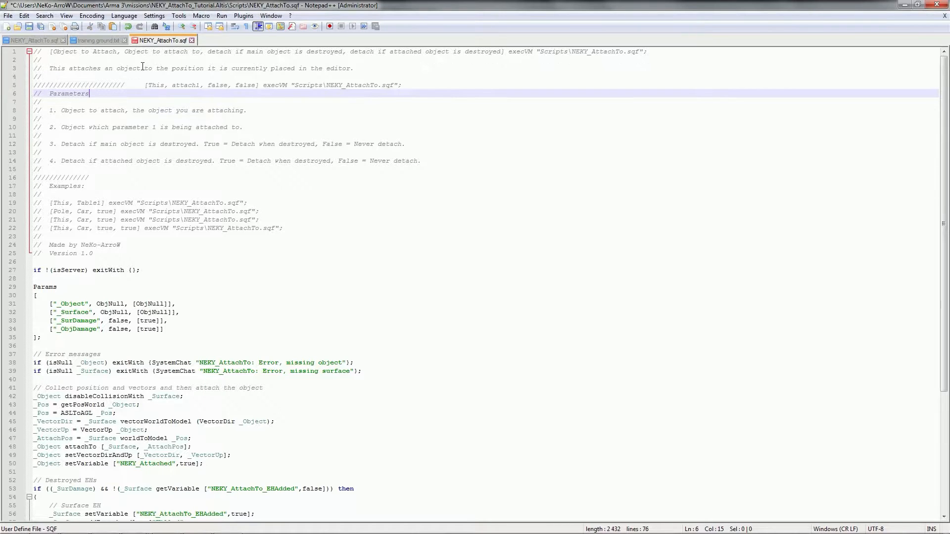
{"action": "left_click", "coordinate": [138, 85]}
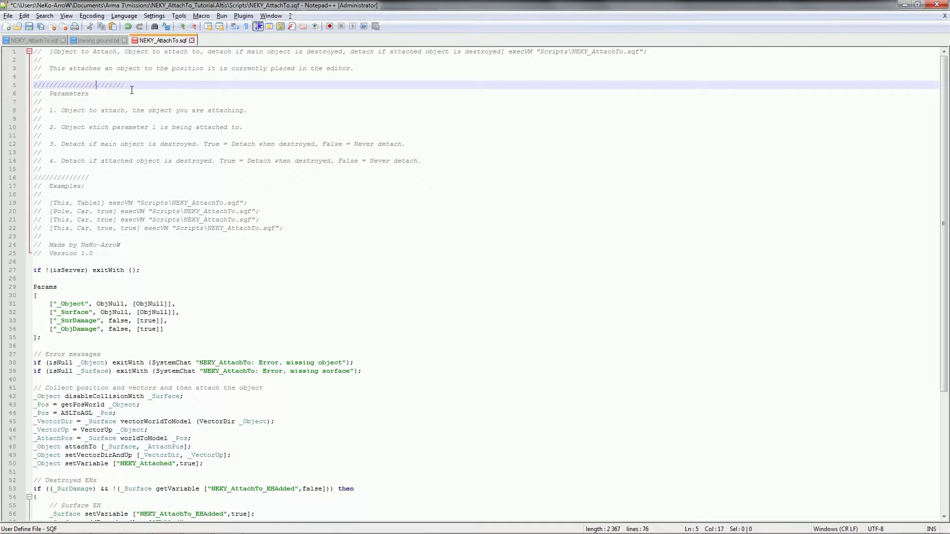
{"action": "left_click", "coordinate": [143, 85]}
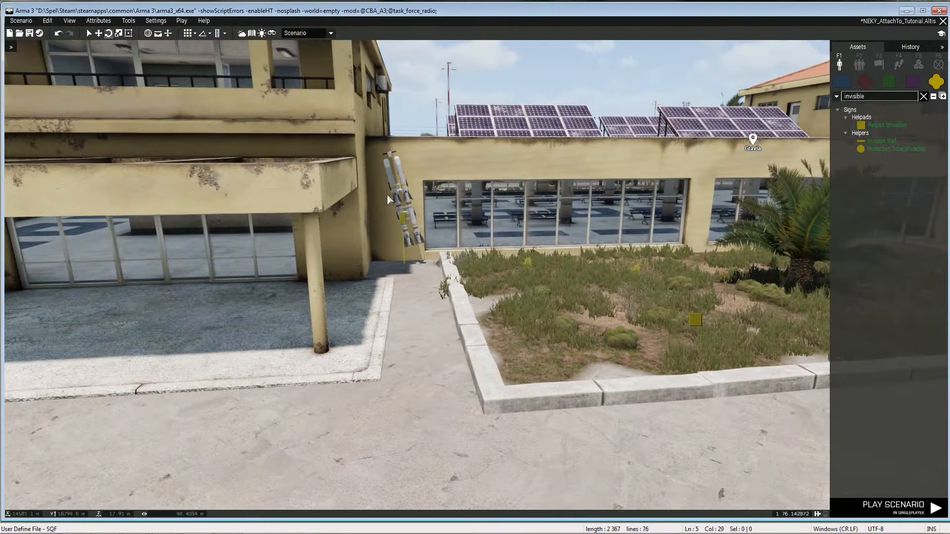
Open the Missile Trolley's attributes and select the first false in its attach init.
{"action": "double_click", "coordinate": [399, 206]}
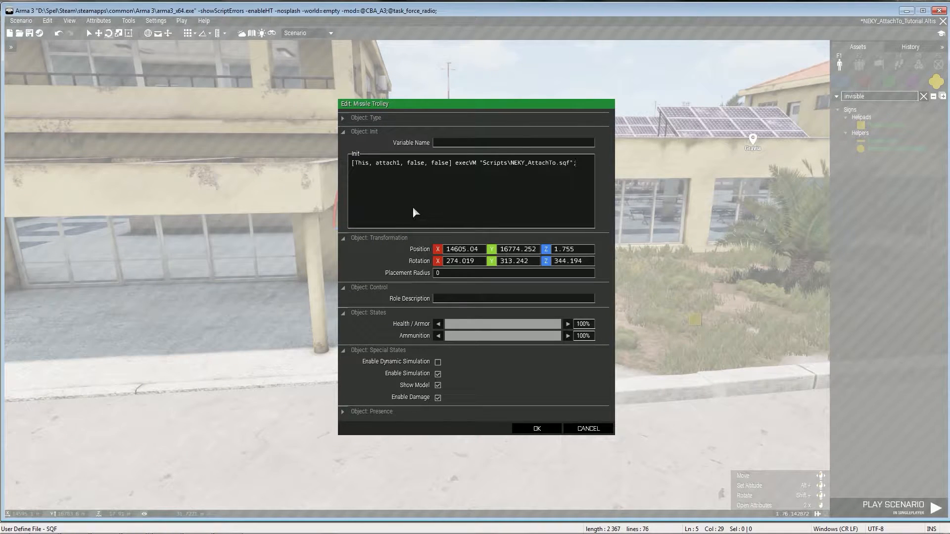
{"action": "mouse_move", "coordinate": [385, 180]}
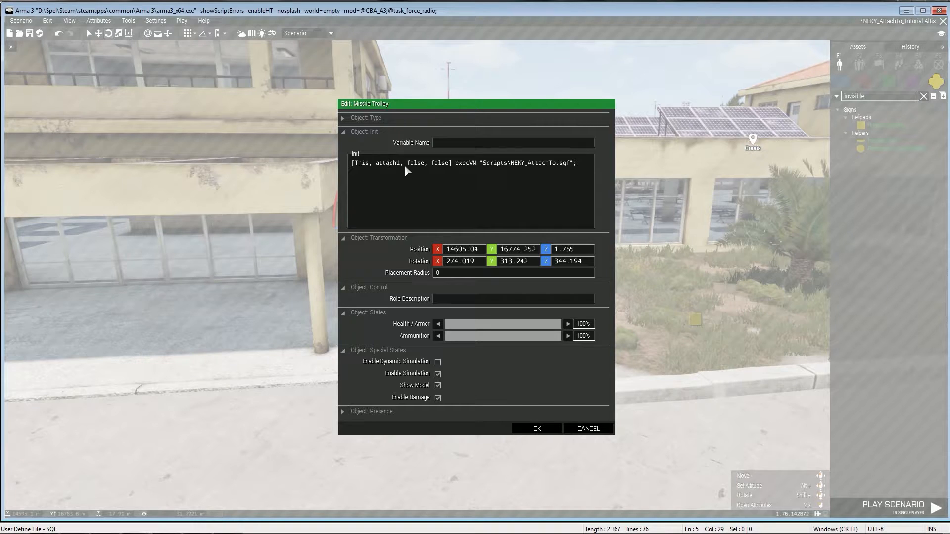
{"action": "double_click", "coordinate": [415, 163]}
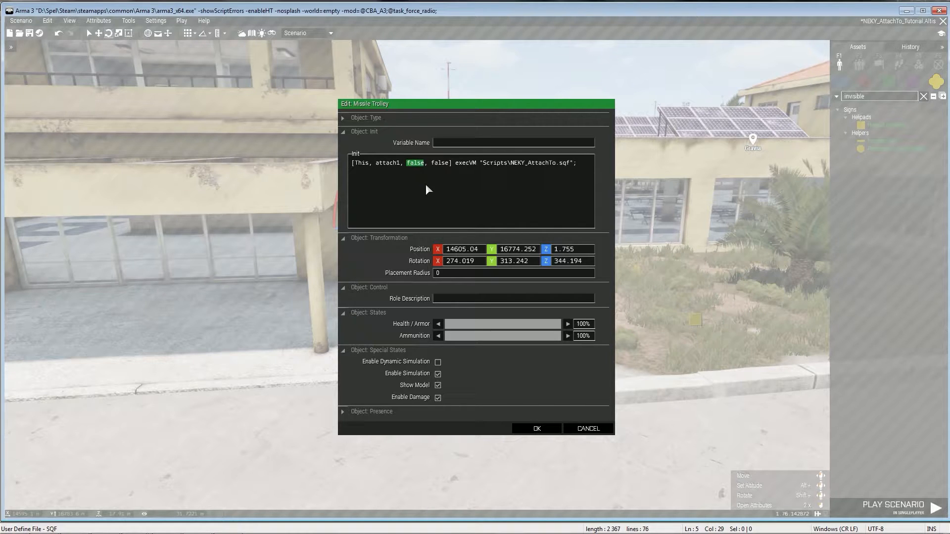
{"action": "mouse_move", "coordinate": [436, 170]}
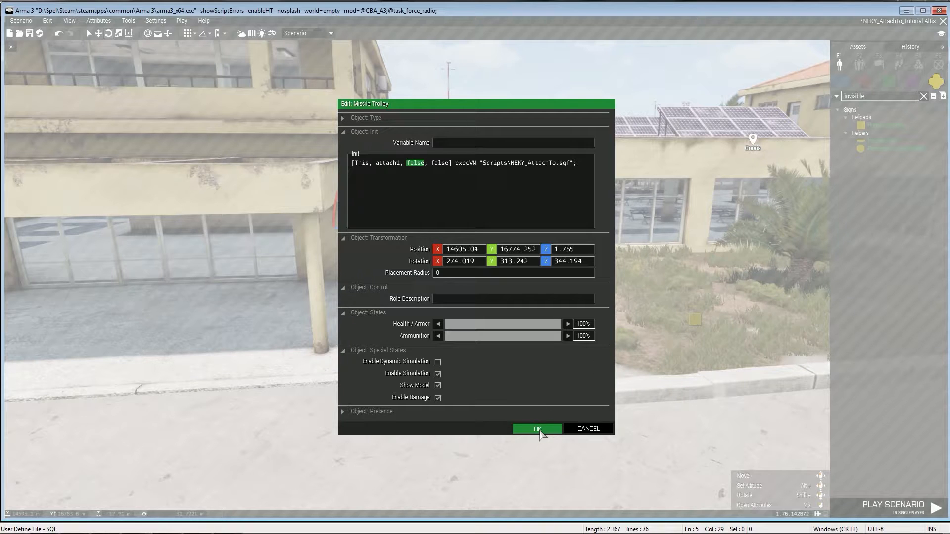
Confirm the trolley's init, inspect it back in Eden, then replay the scenario.
{"action": "left_click", "coordinate": [537, 429]}
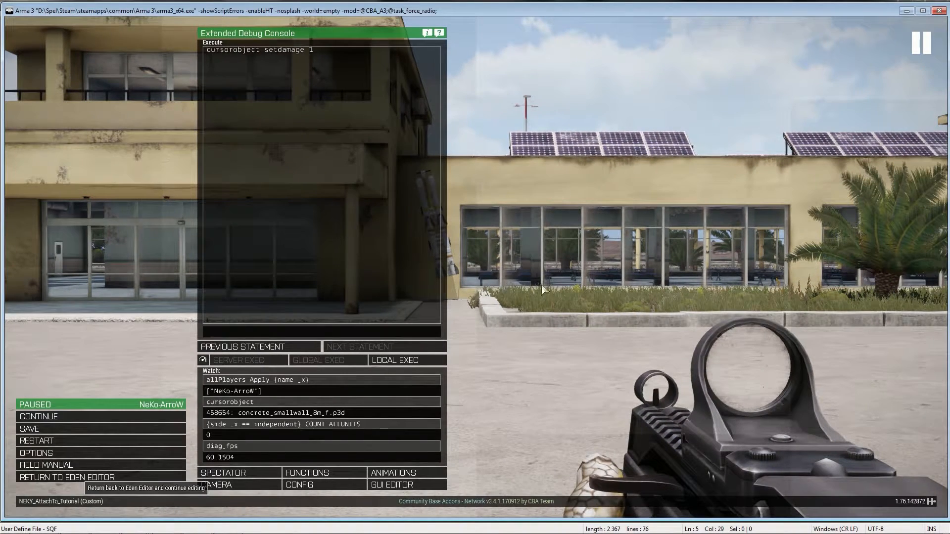
{"action": "left_click", "coordinate": [60, 478]}
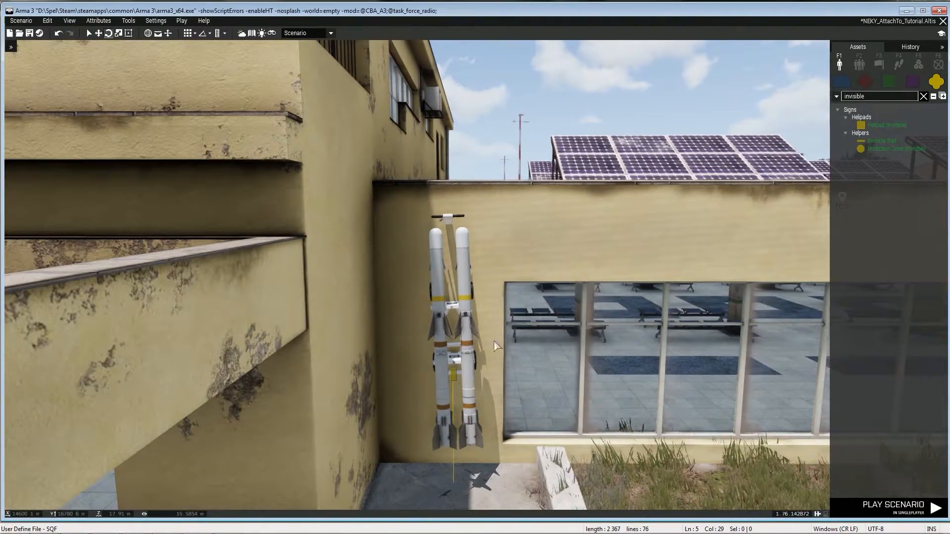
{"action": "left_click", "coordinate": [454, 377]}
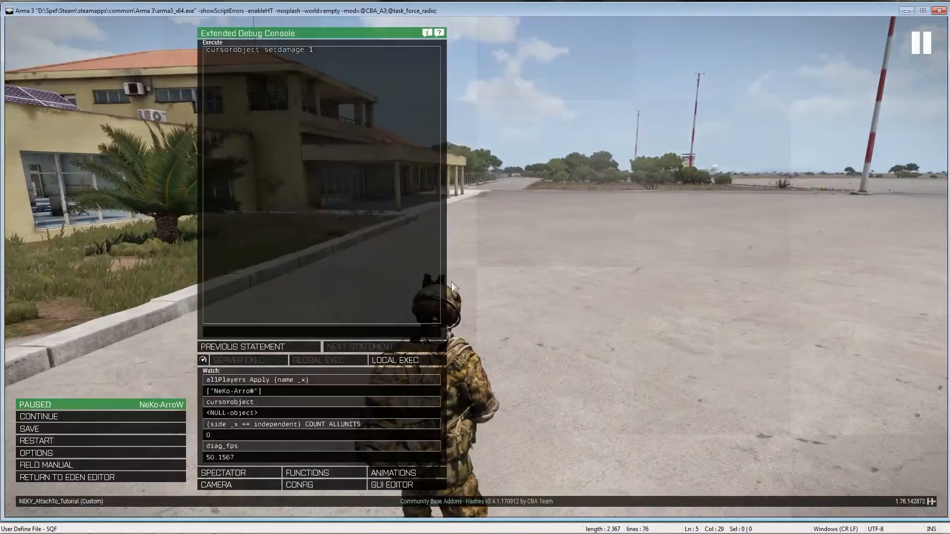
{"action": "mouse_move", "coordinate": [609, 277]}
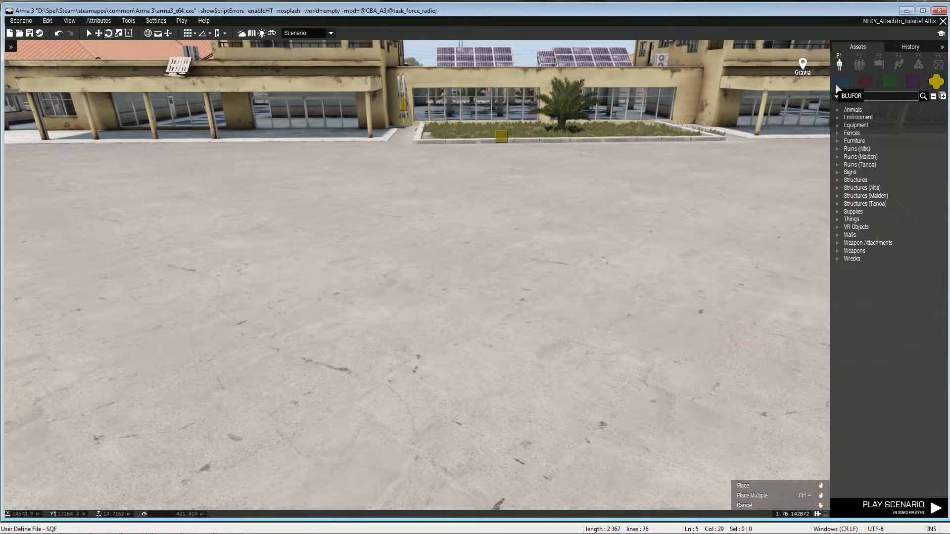
Place a Prowler (Light), find the Titan turret, and name the Prowler Car1.
{"action": "type", "text": "prowler"}
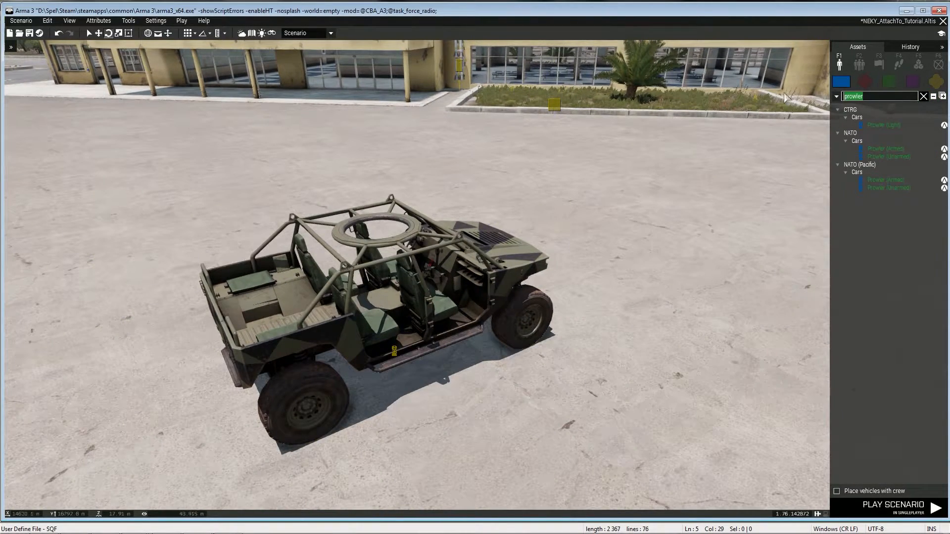
{"action": "type", "text": "turret"}
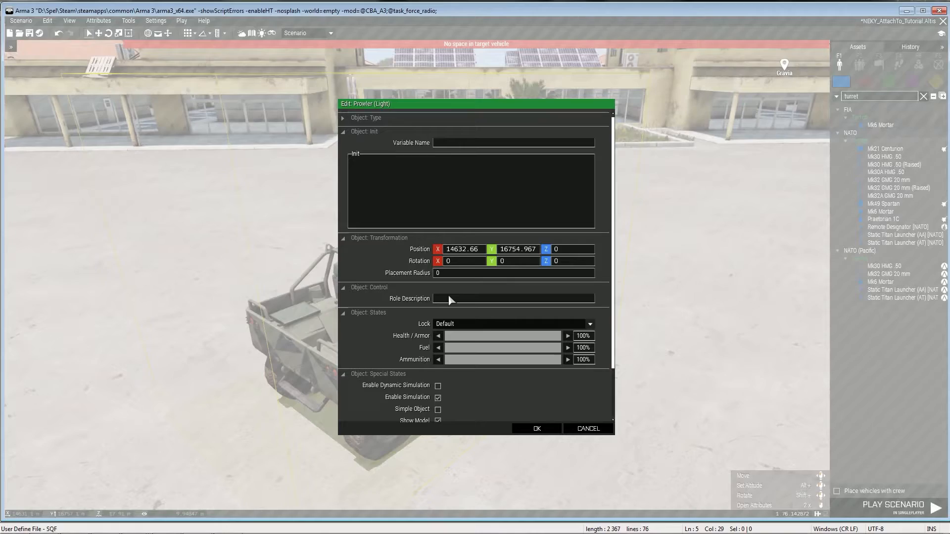
{"action": "type", "text": "Car1"}
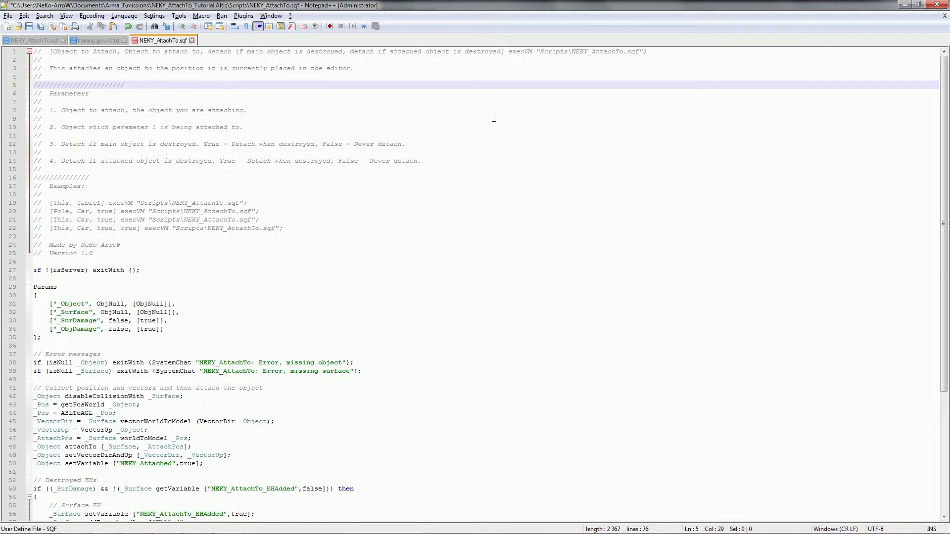
Type [This, Car1, true, true] on line 5 of NEKY_AttachTo.sqf.
{"action": "type", "text": "[This, C"}
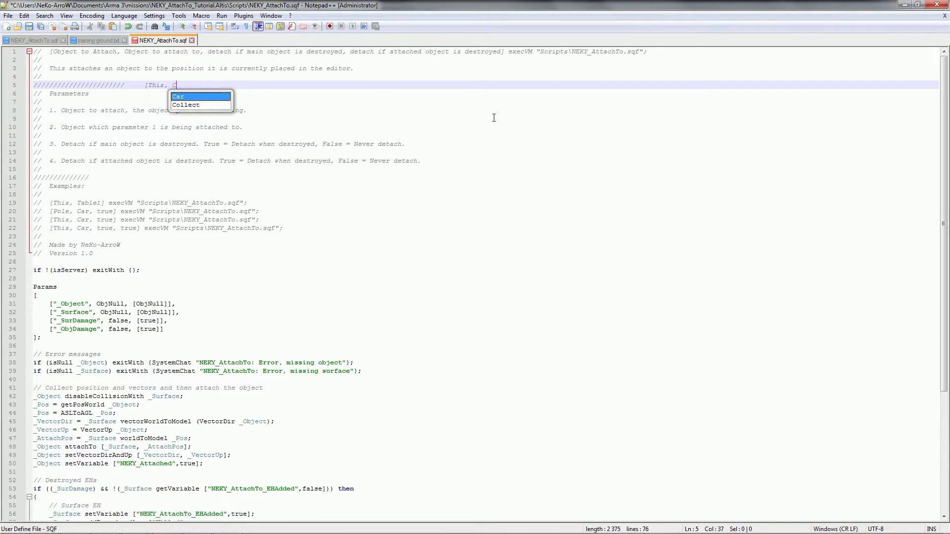
{"action": "type", "text": "ar1,"}
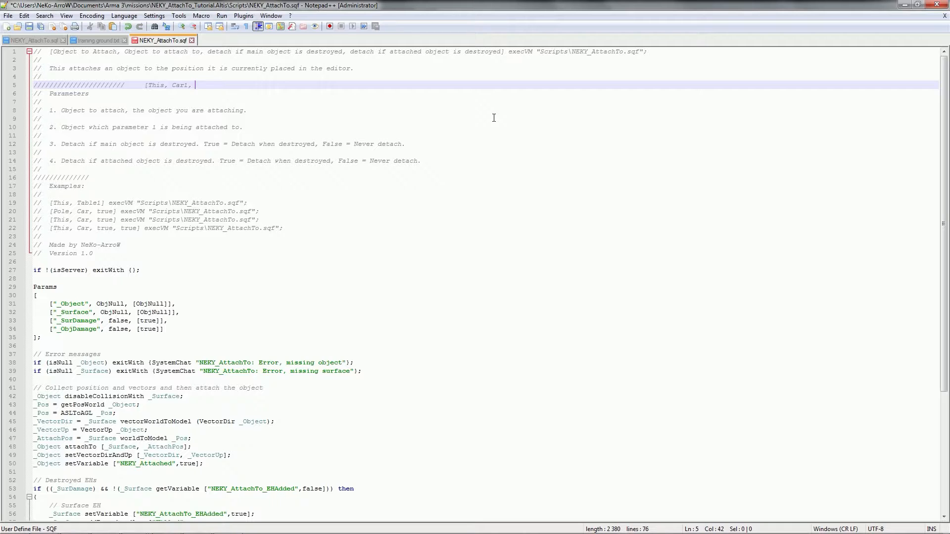
{"action": "type", "text": "true, true"}
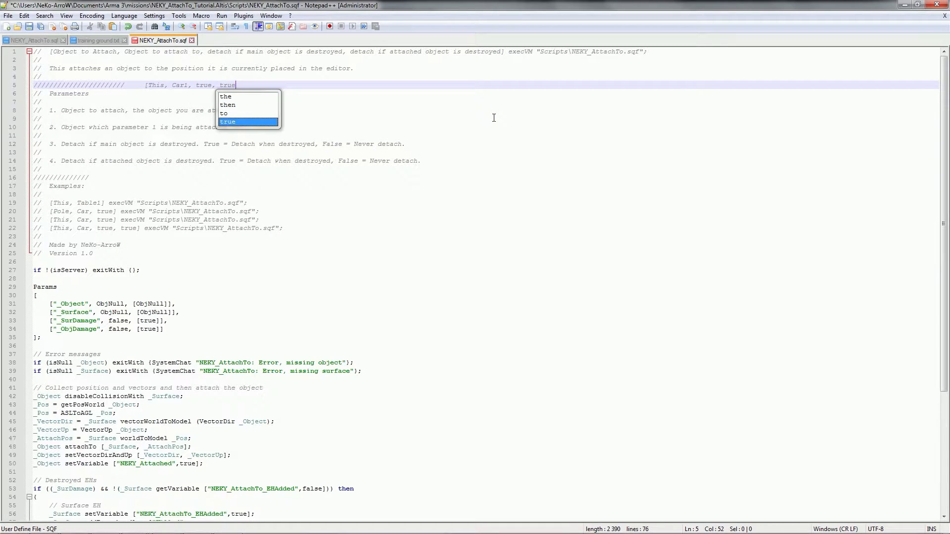
{"action": "key", "text": "Enter"}
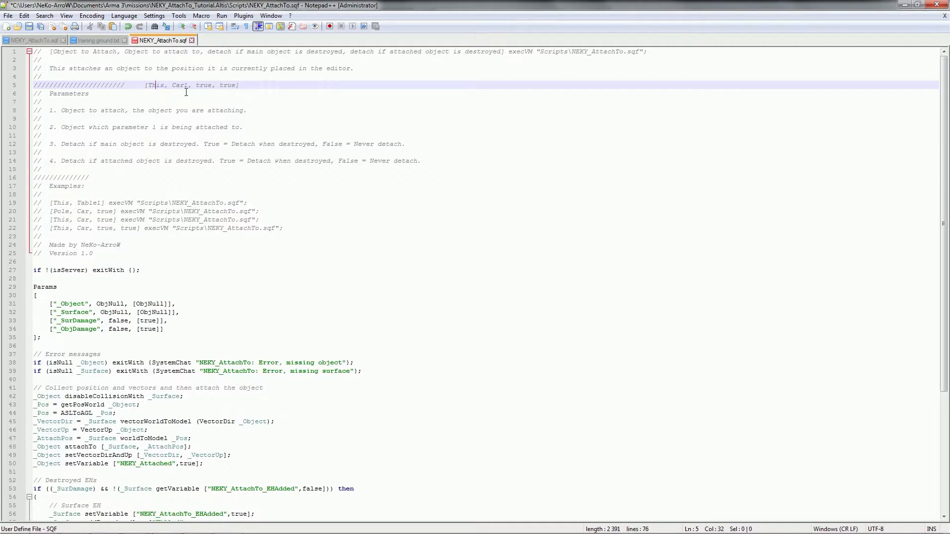
{"action": "left_click", "coordinate": [201, 84]}
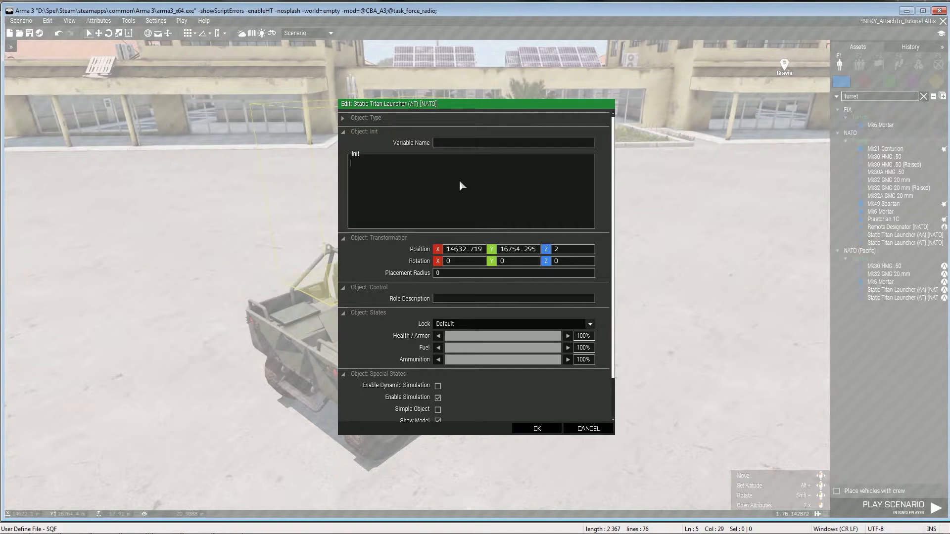
Confirm the Static Titan Launcher (AT) attach init and return to the viewport.
{"action": "left_click", "coordinate": [537, 428]}
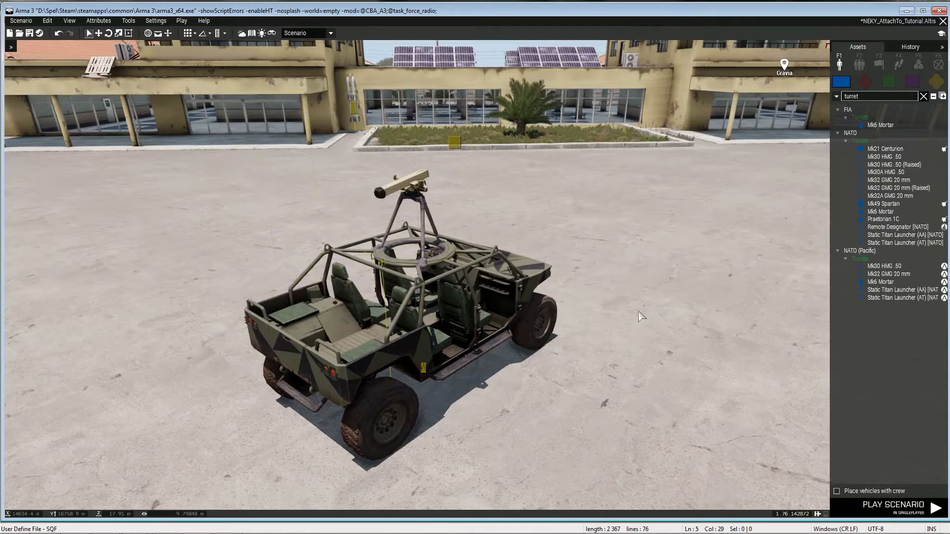
{"action": "left_click", "coordinate": [893, 508]}
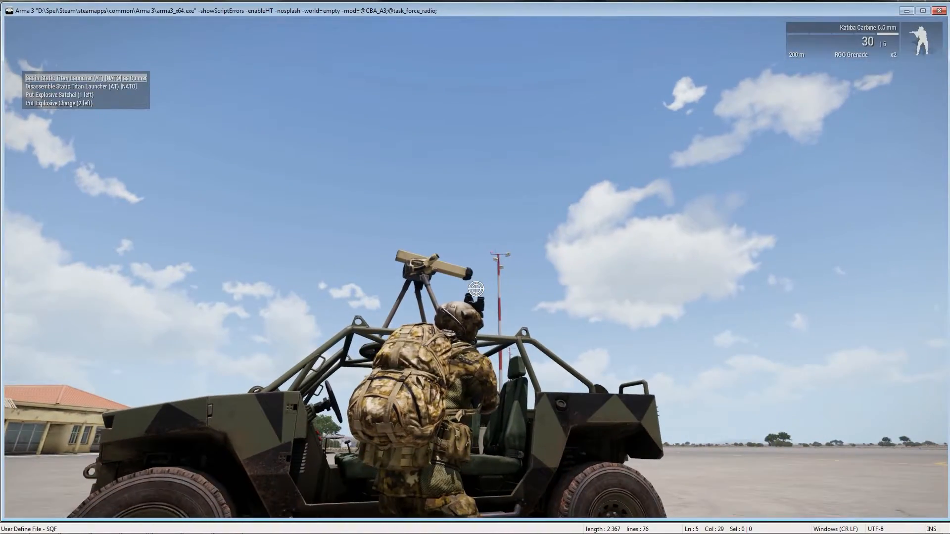
Play-test the Titan launcher riding on the moving Prowler, then return toward the Ifrits.
{"action": "left_click", "coordinate": [87, 78]}
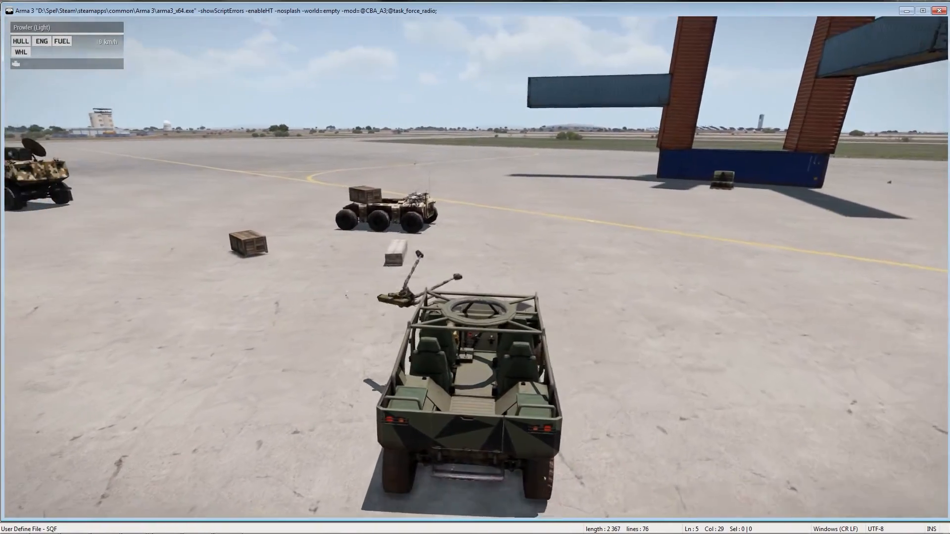
{"action": "key", "text": "W"}
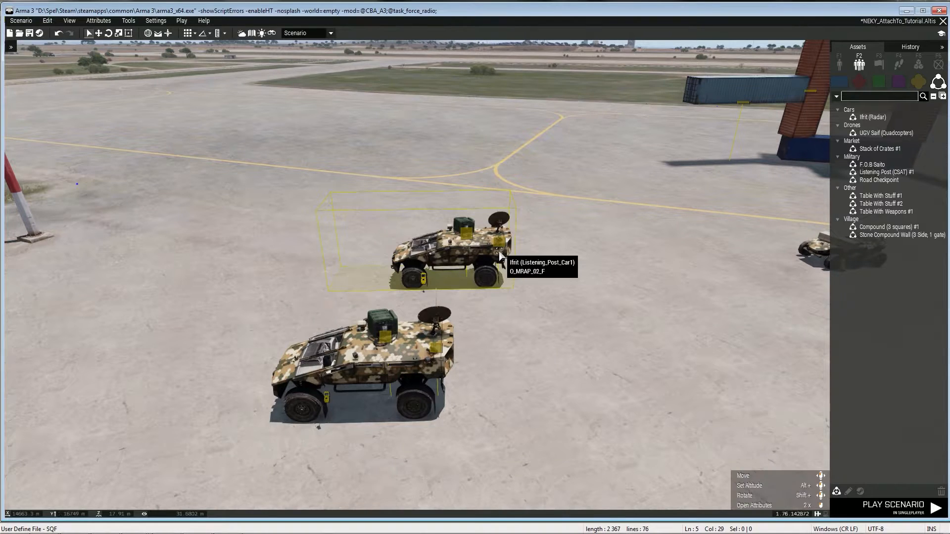
{"action": "double_click", "coordinate": [498, 255]}
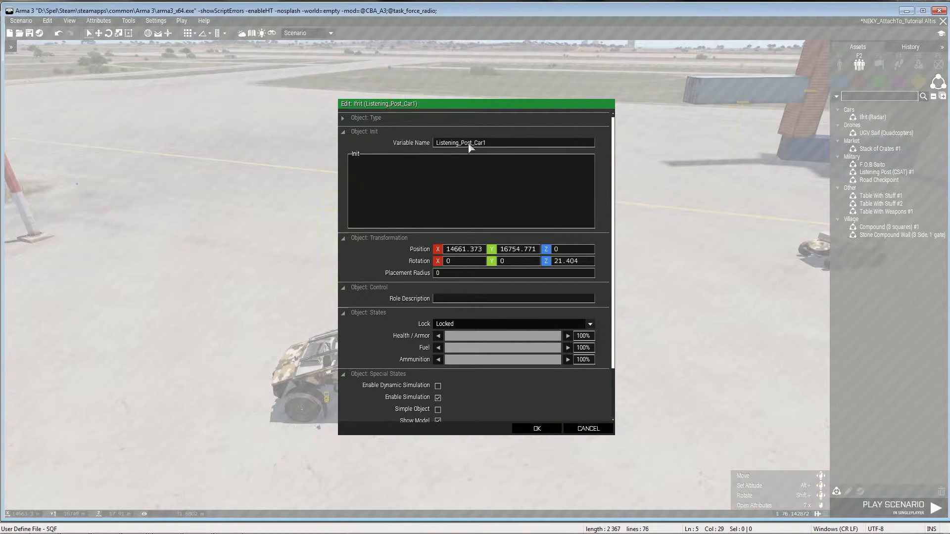
{"action": "left_click", "coordinate": [536, 428]}
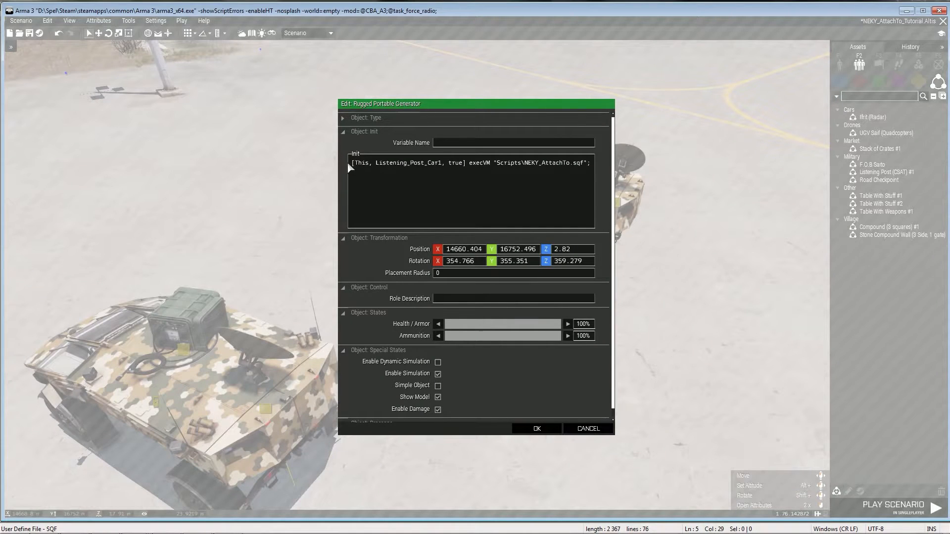
{"action": "double_click", "coordinate": [398, 163]}
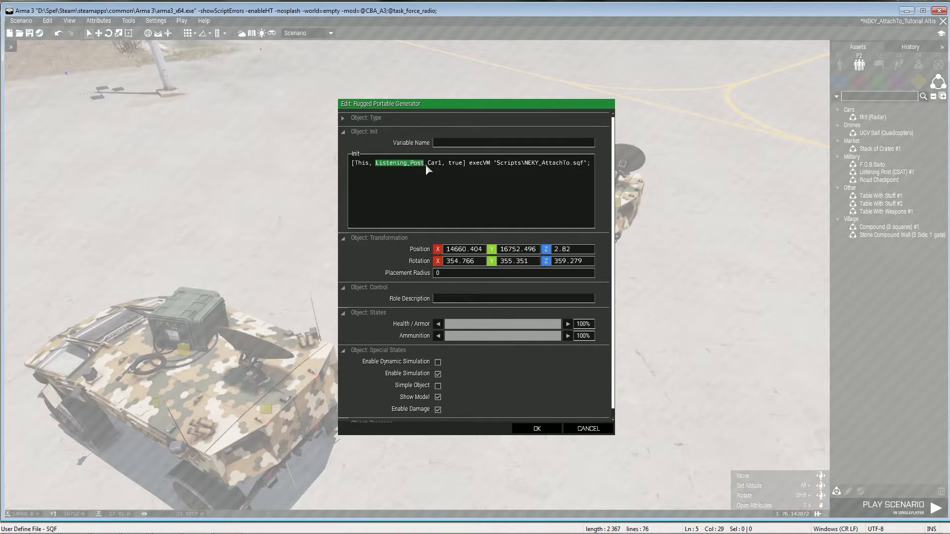
{"action": "left_click", "coordinate": [536, 428]}
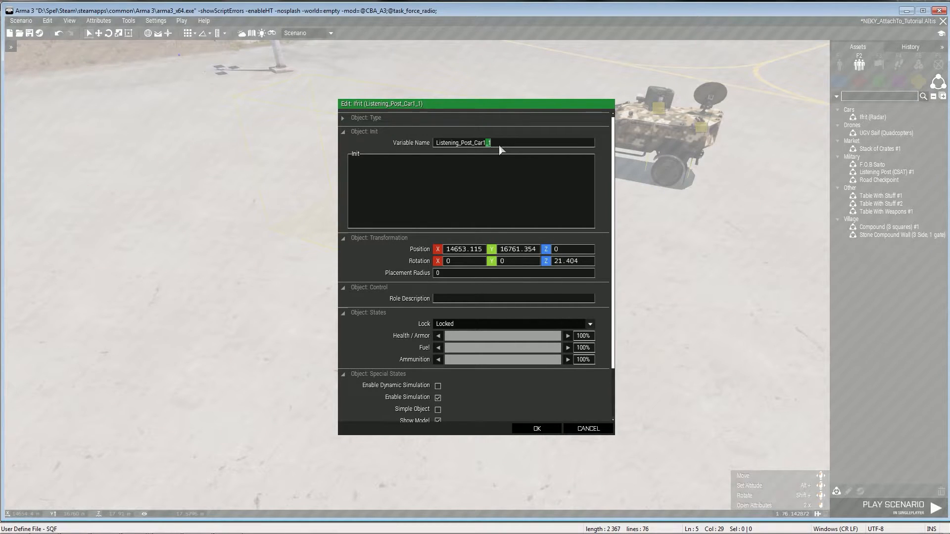
{"action": "left_click", "coordinate": [537, 428]}
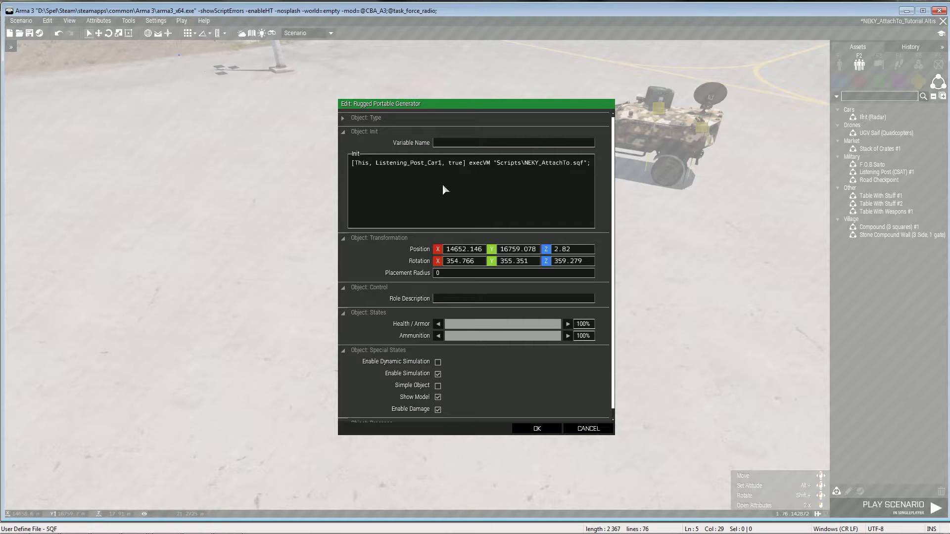
{"action": "left_click", "coordinate": [537, 429]}
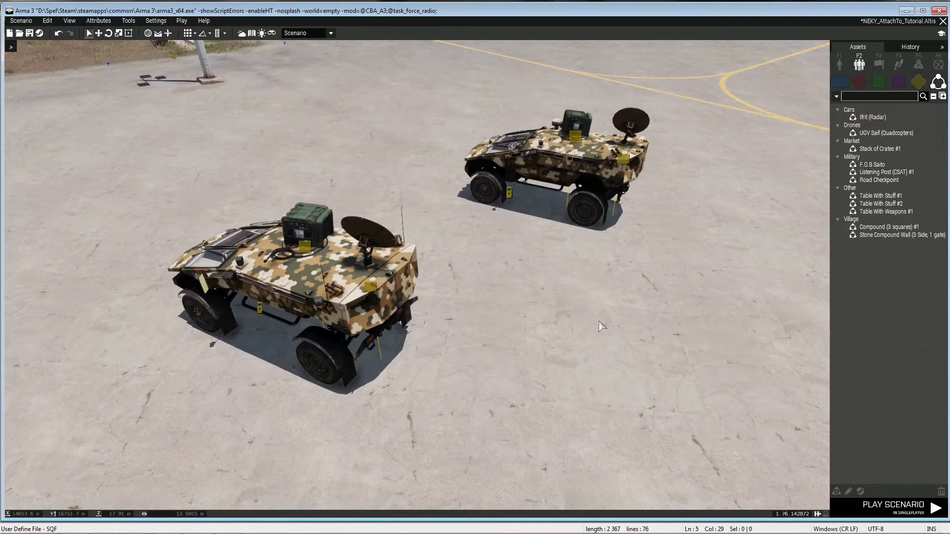